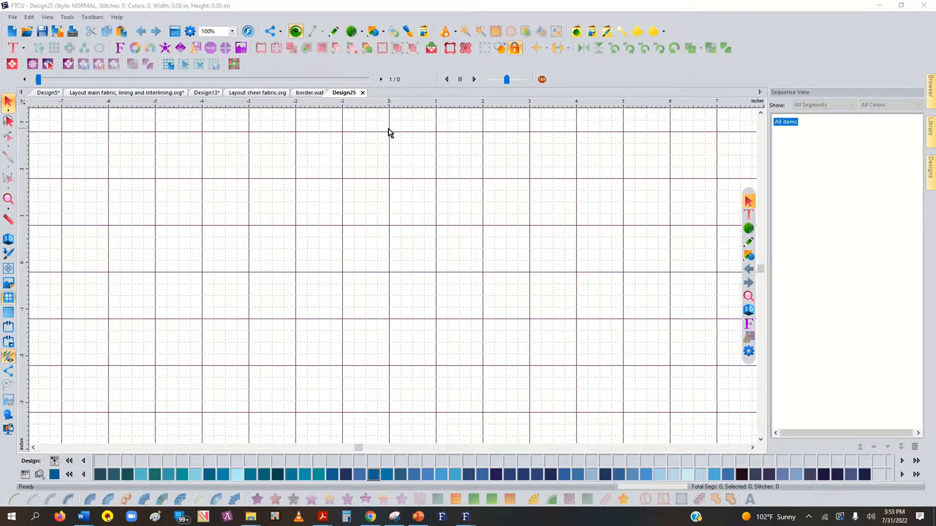
mouse_move(182, 167)
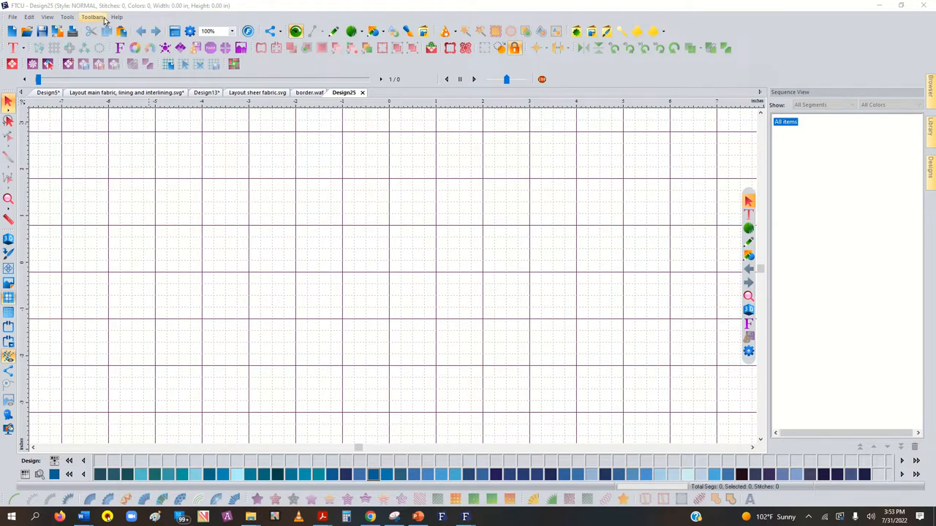
- Check the software version information from the Help menu and dismiss it
click(117, 17)
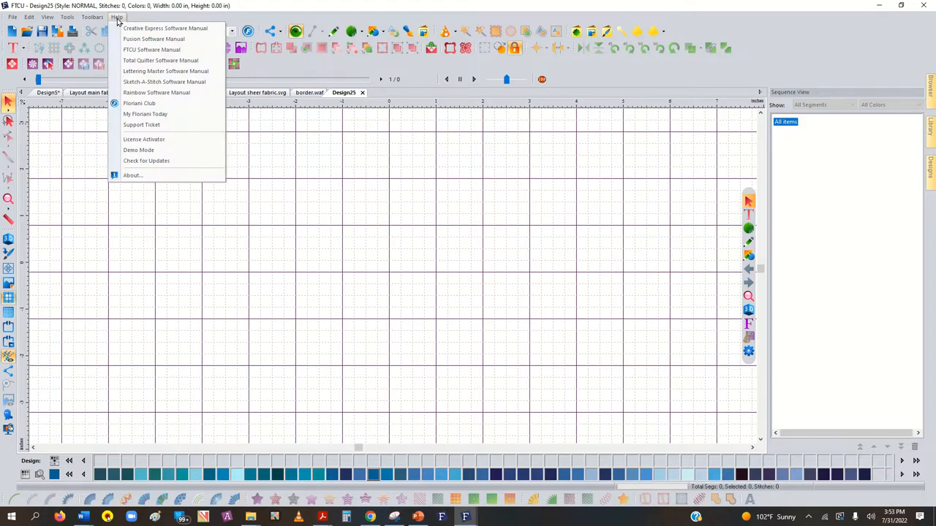
click(132, 175)
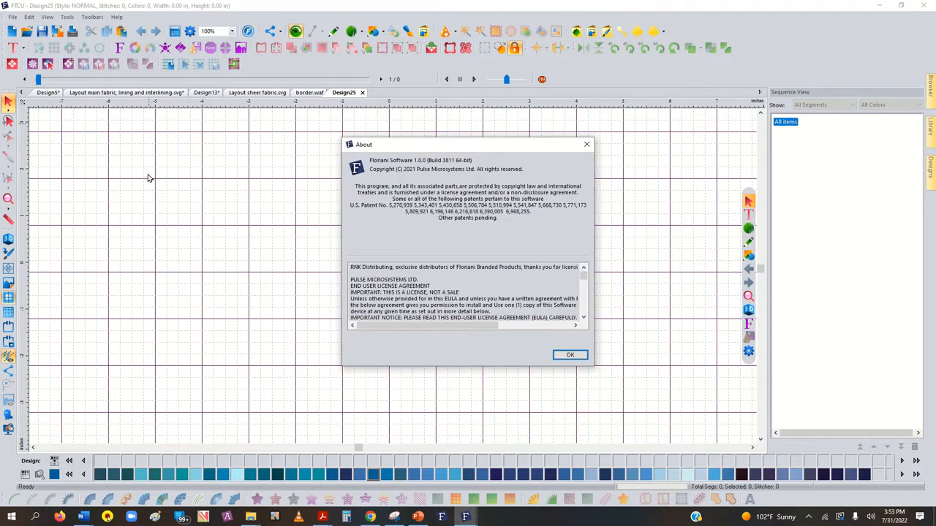
mouse_move(453, 166)
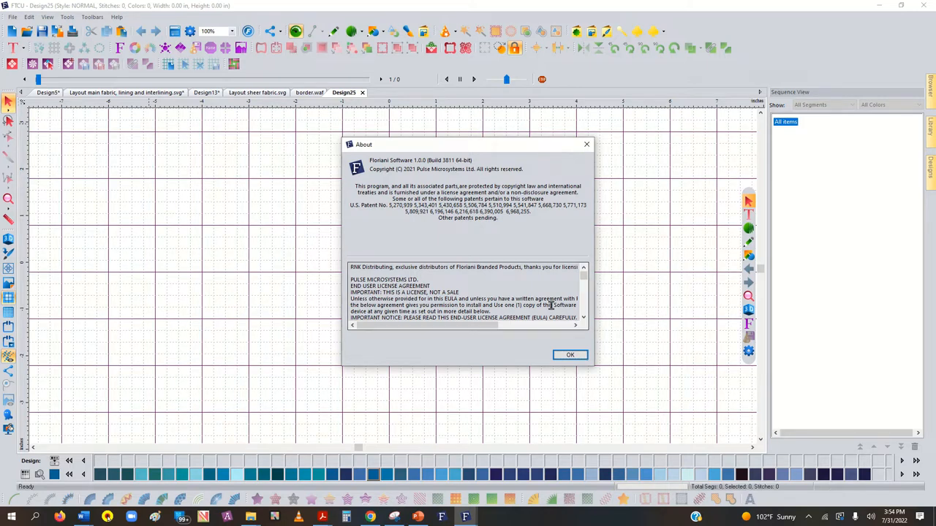
click(569, 355)
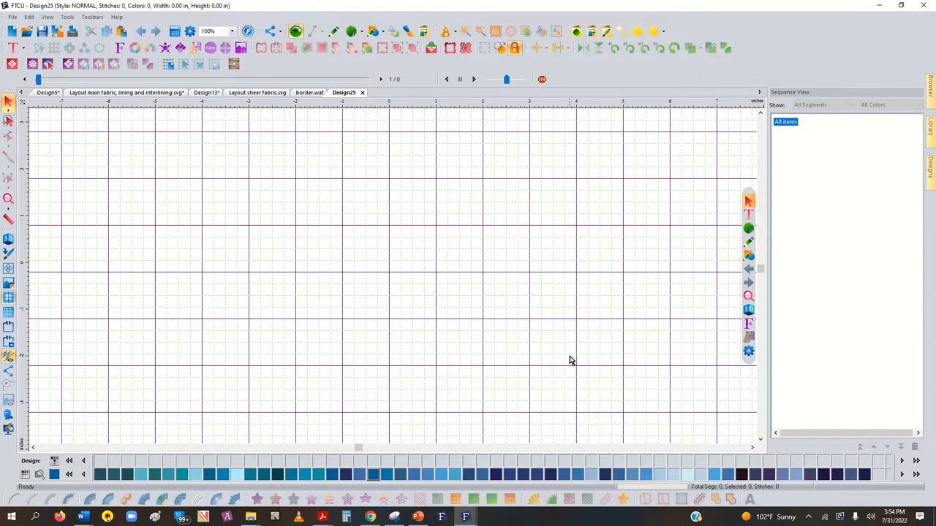
mouse_move(180, 48)
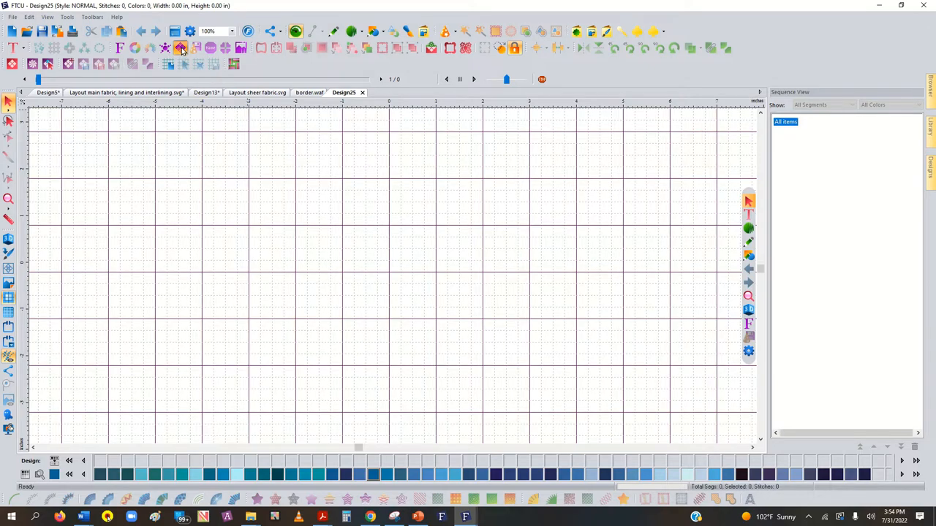
- Start a Word Play design using the Baby 001 onesie shape at 6 in wide
click(180, 48)
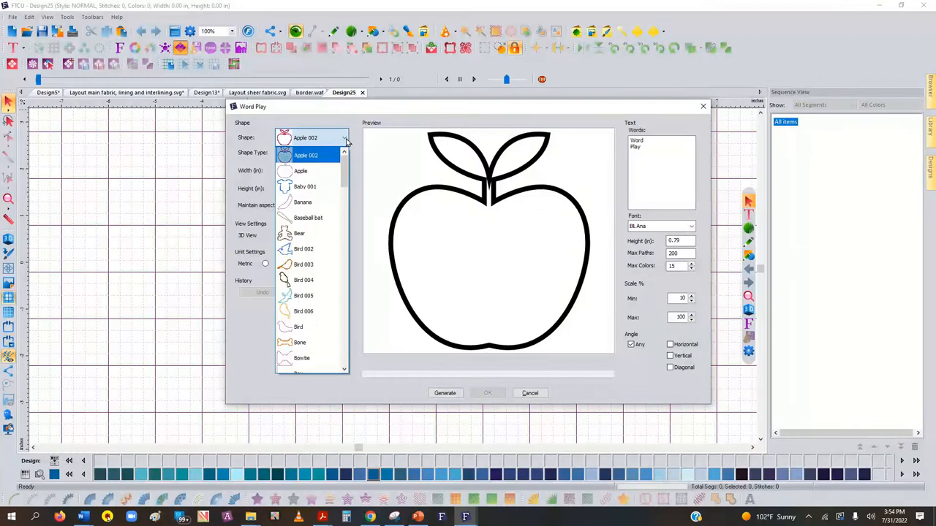
click(304, 186)
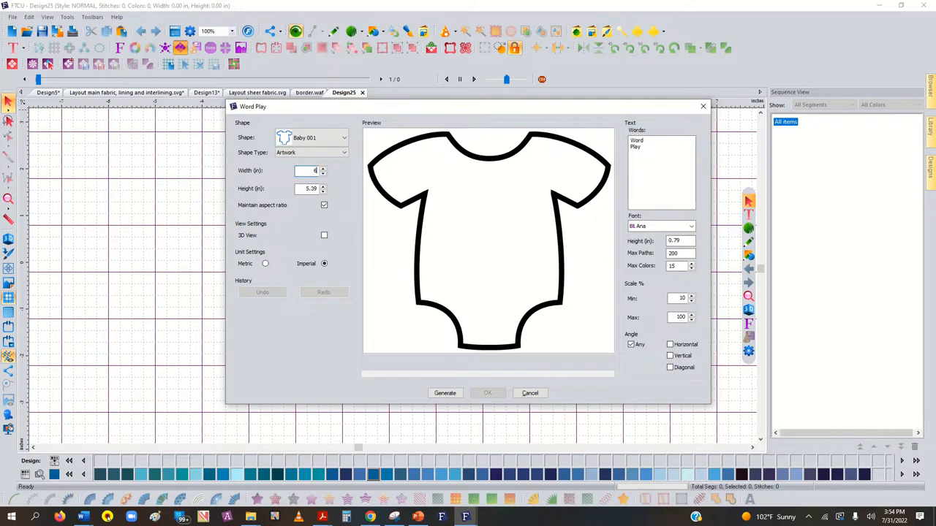
text(6)
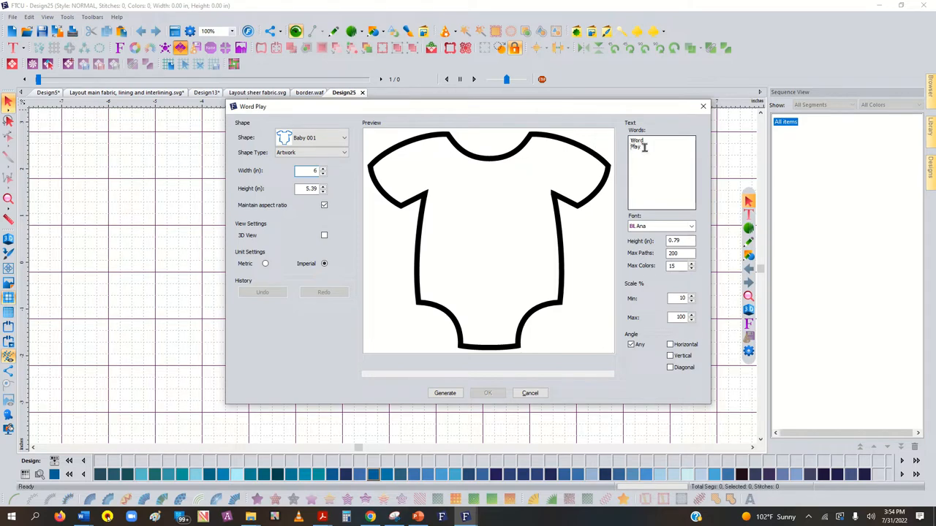
- Replace the default words with Baby, Happy, Joy, Kathy
key(BackSpace)
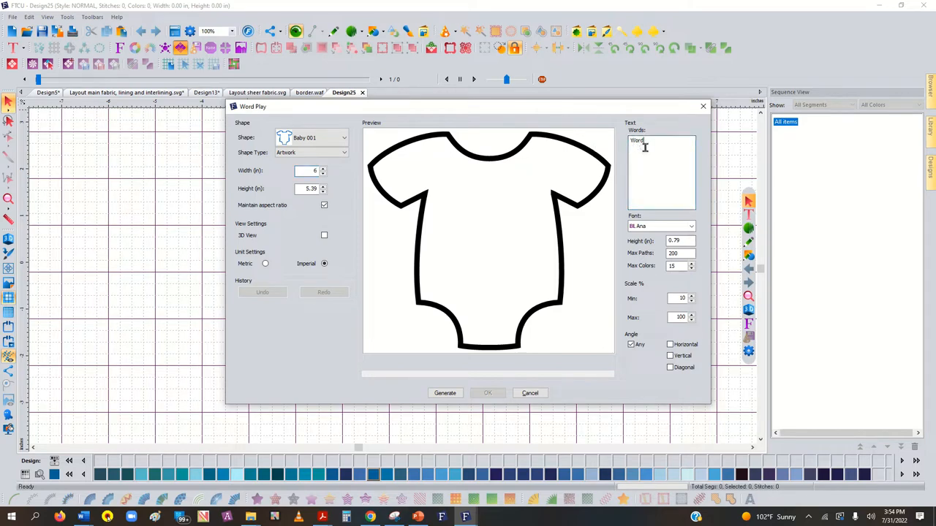
text(Baby,)
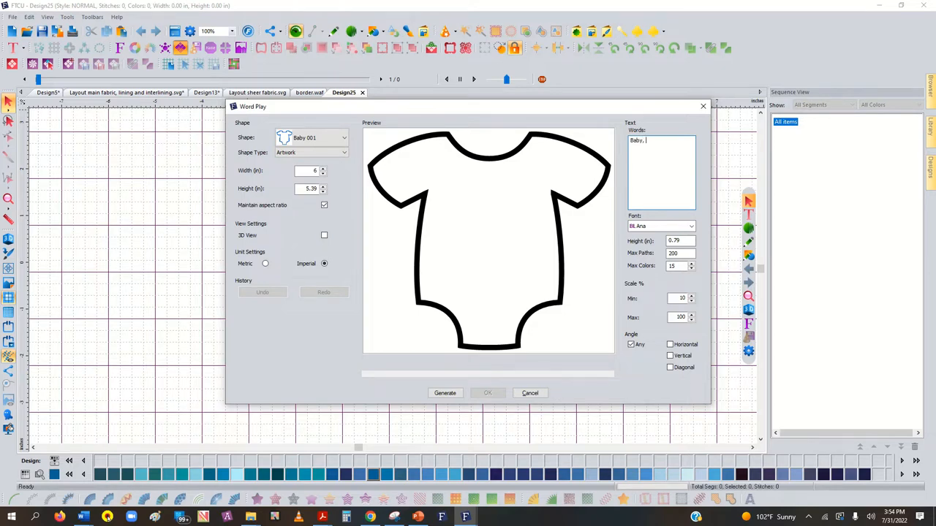
text(Happy,)
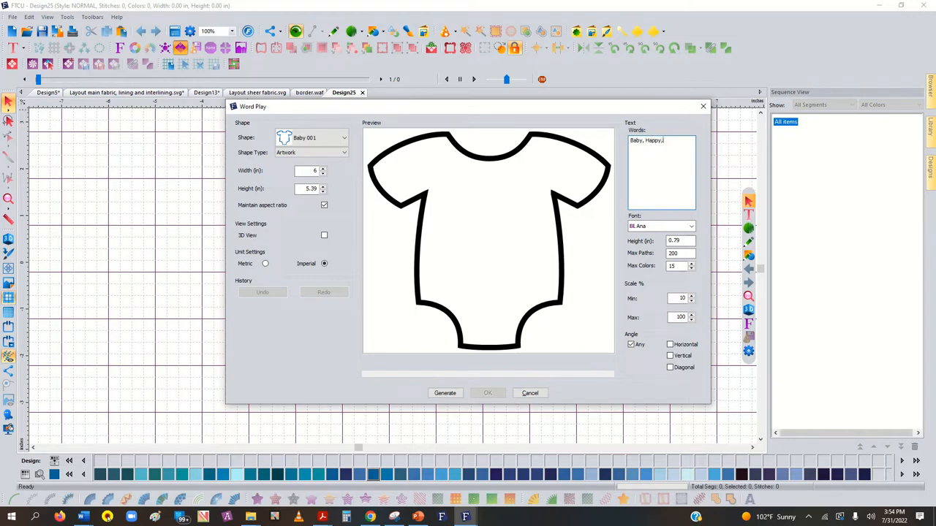
text(Joy,)
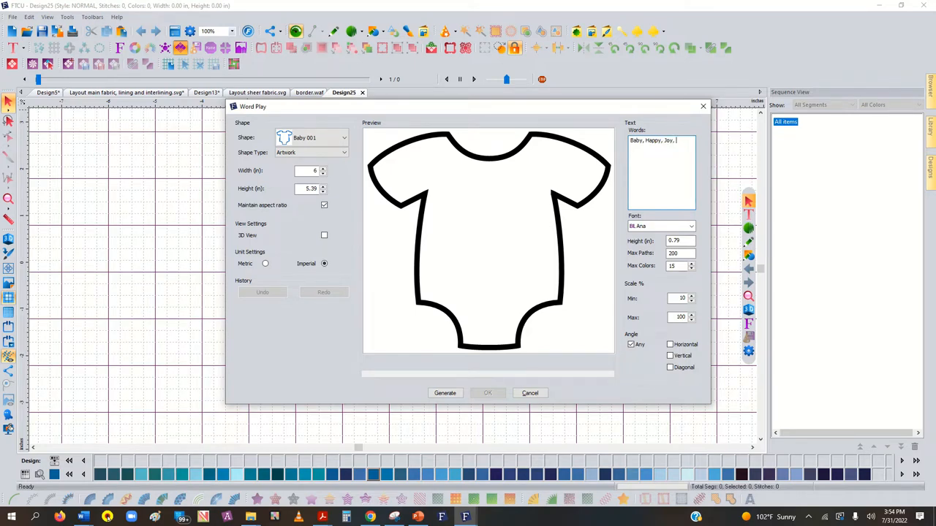
text(Kathy)
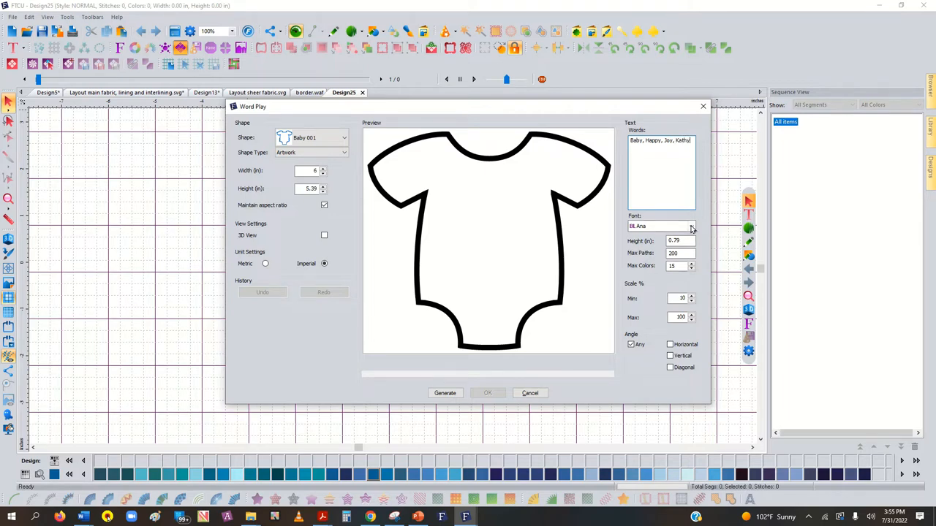
- Keep the BL Ana font and limit the design to 5 colours and 20 paths
click(691, 226)
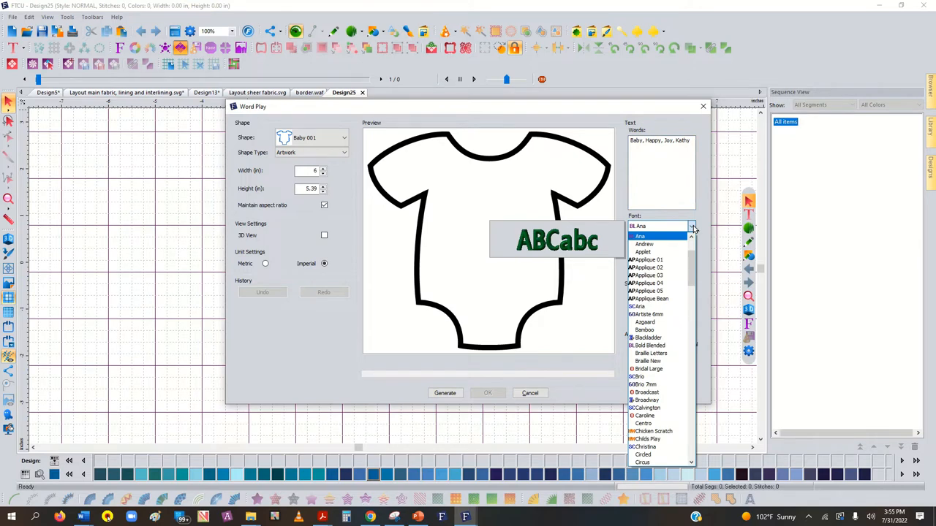
click(639, 236)
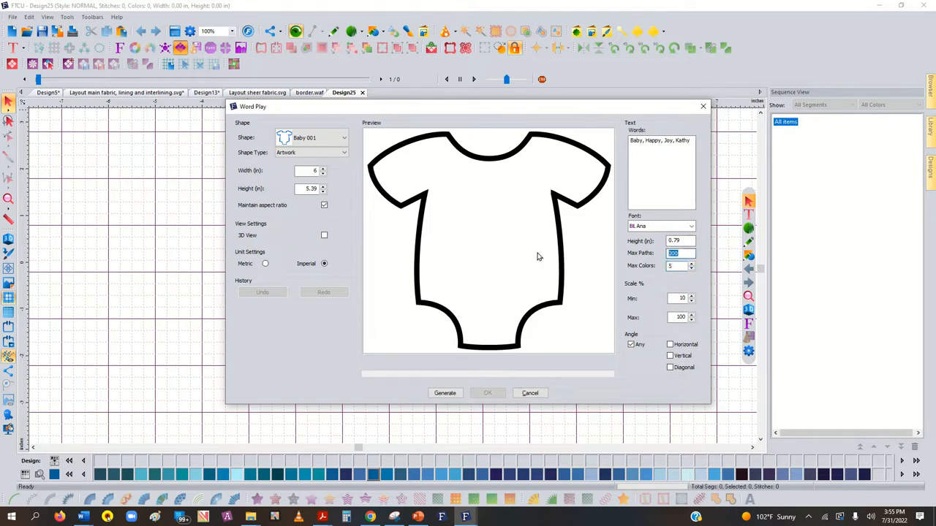
click(680, 252)
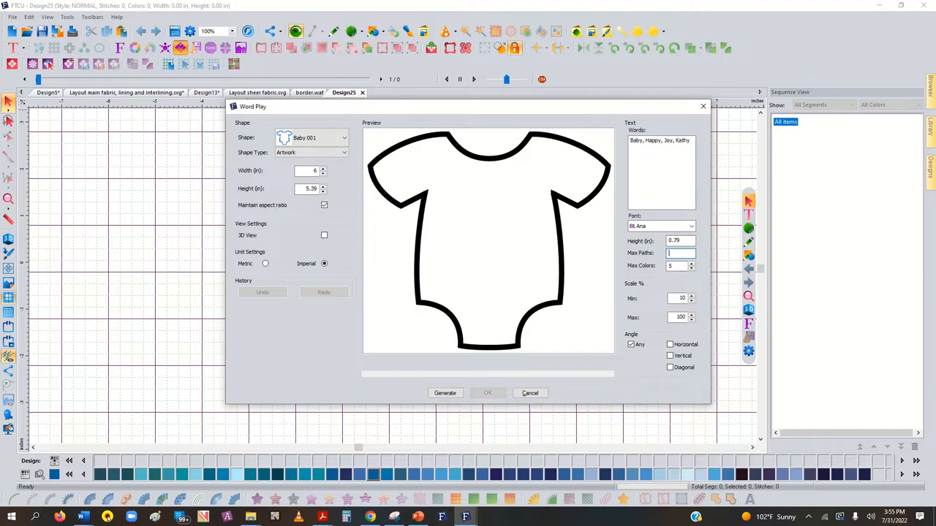
text(20)
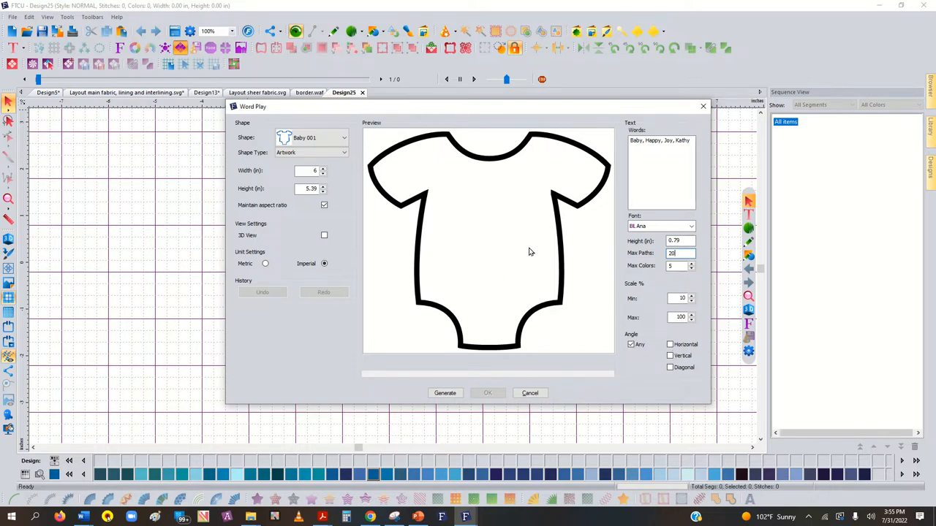
mouse_move(426, 181)
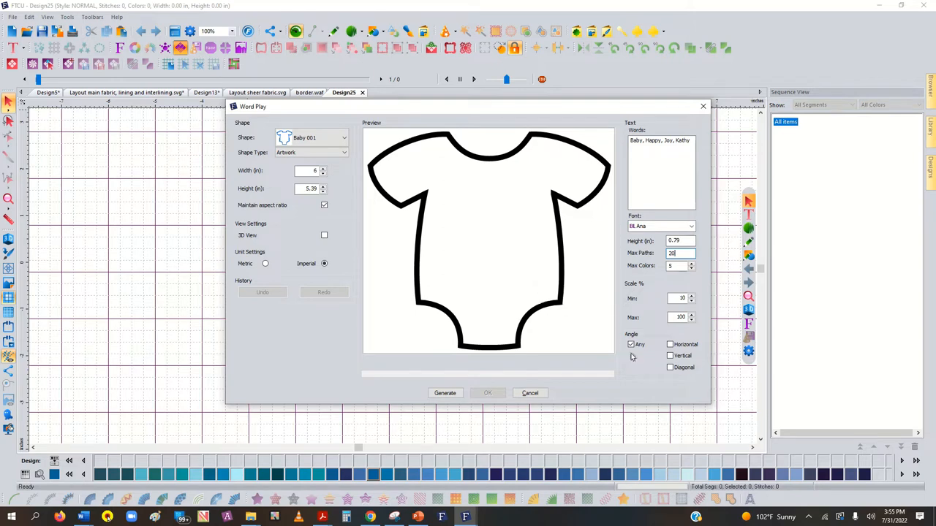
click(631, 344)
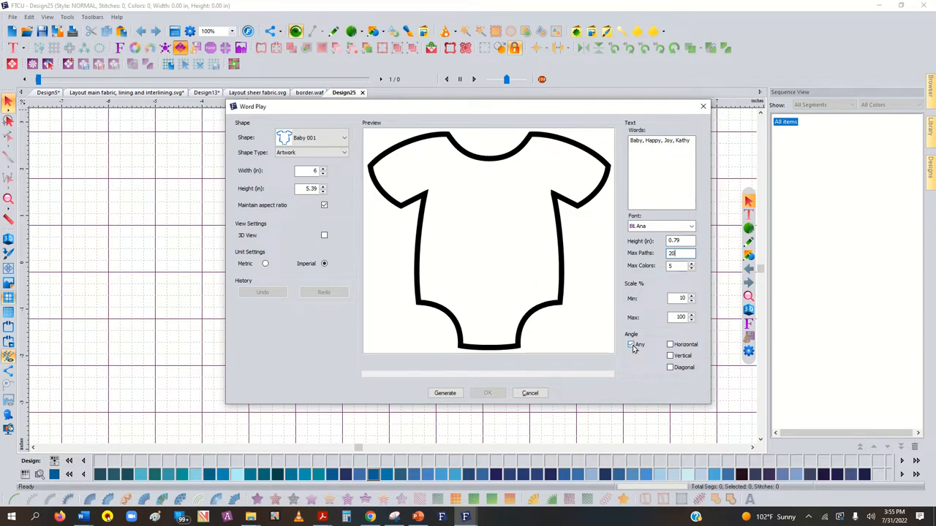
- Generate the word pattern filling the onesie shape
click(444, 392)
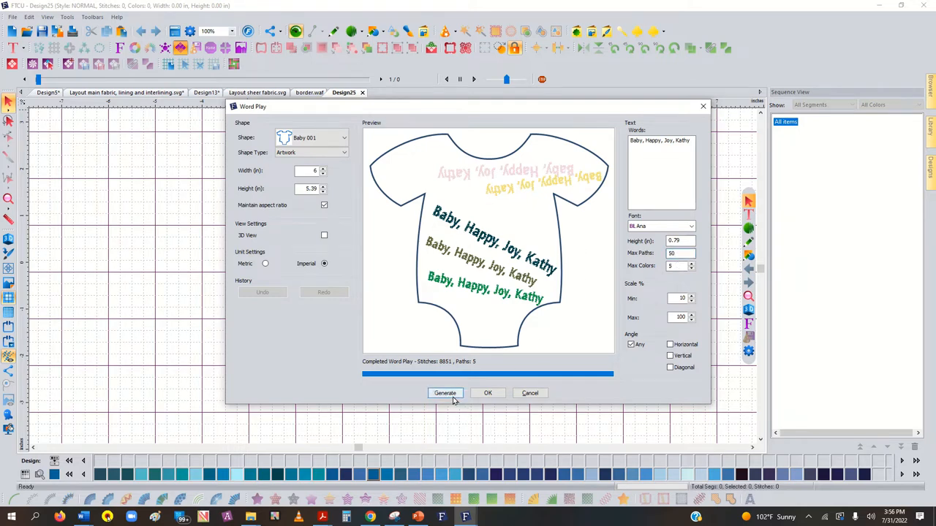
click(445, 393)
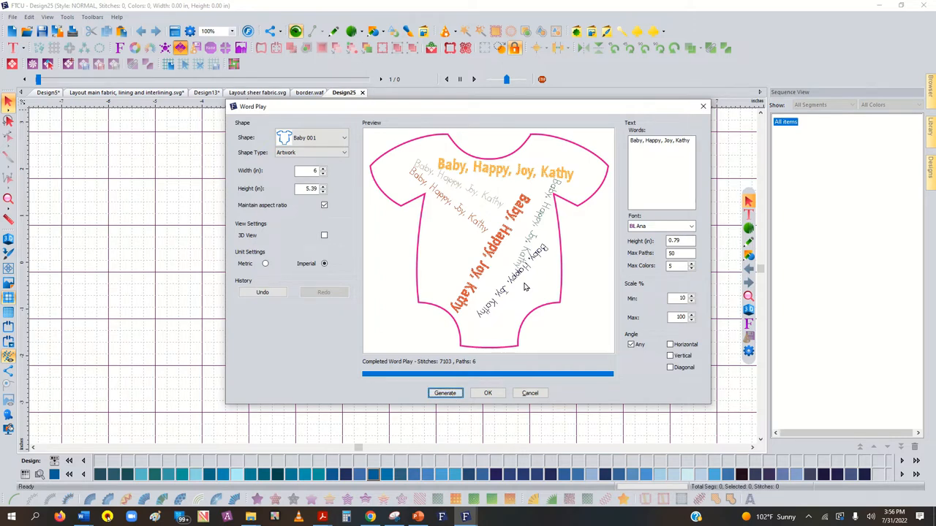
mouse_move(572, 181)
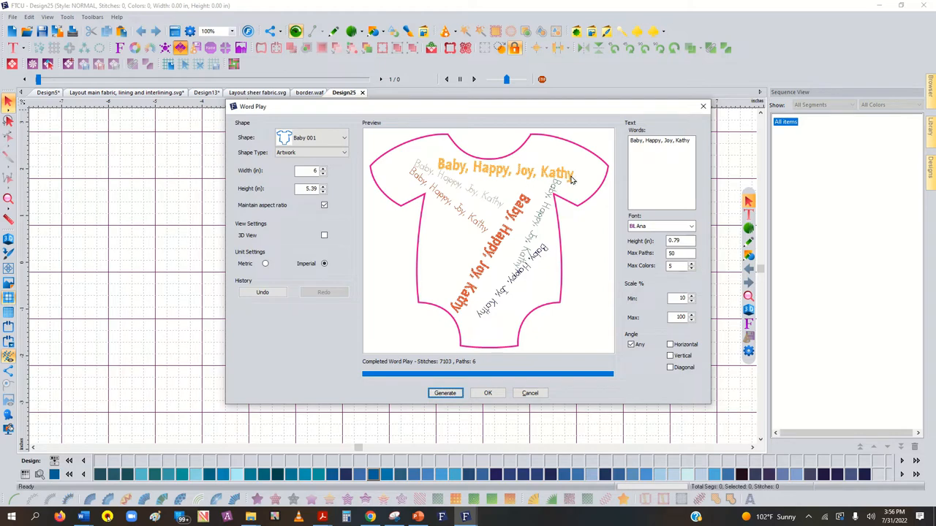
mouse_move(577, 181)
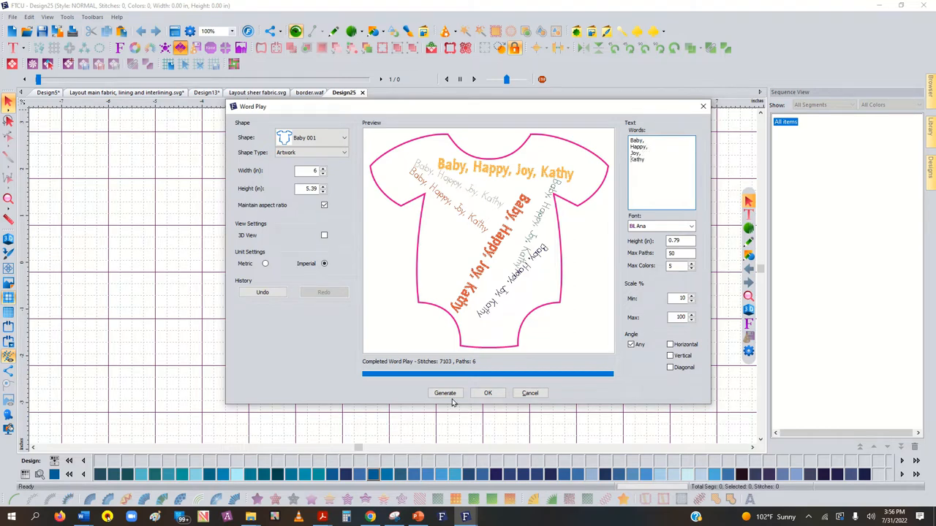
- Regenerate the layout several times to get a denser arrangement of about 44 paths
click(444, 393)
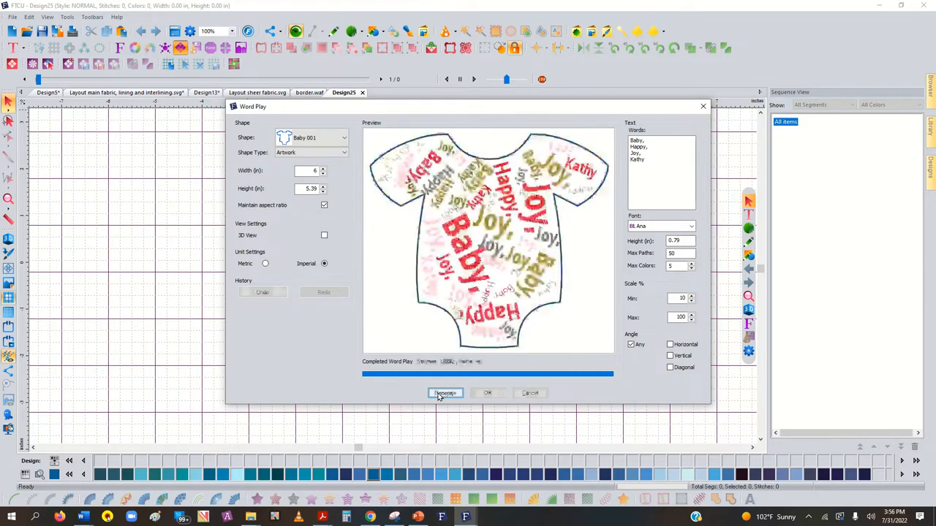
click(445, 393)
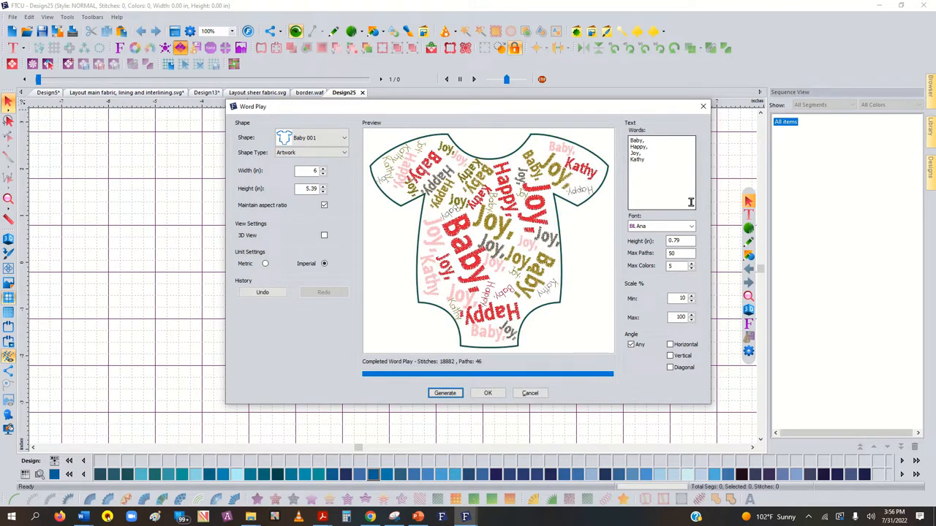
click(445, 393)
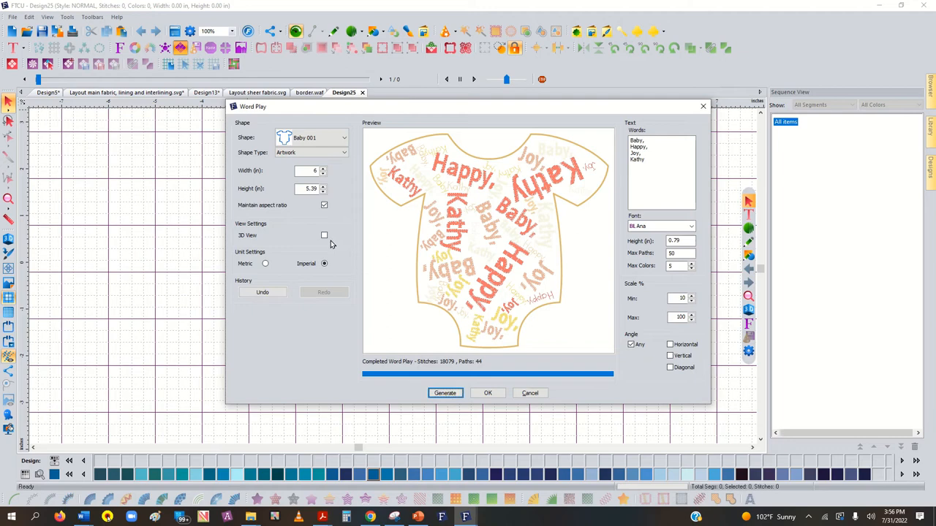
- Switch the preview to 3D view and lower Max Paths to 20
click(325, 235)
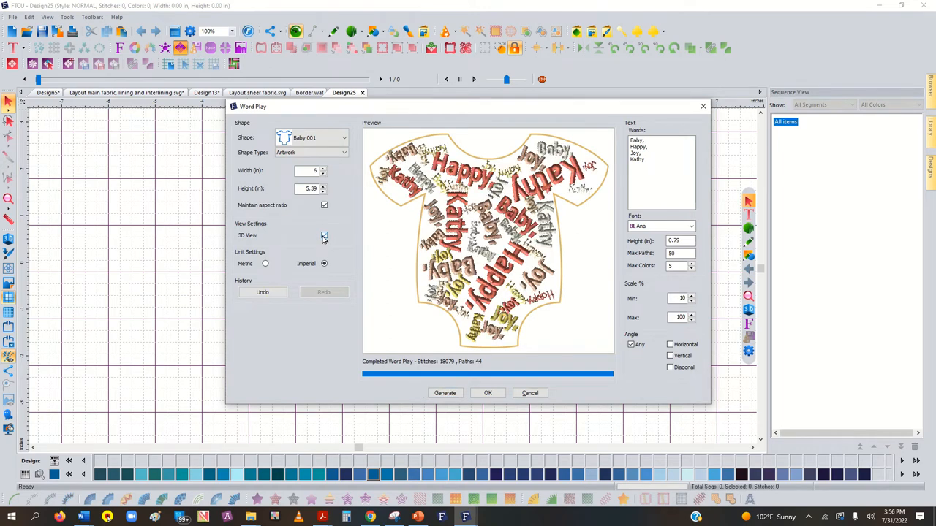
click(324, 235)
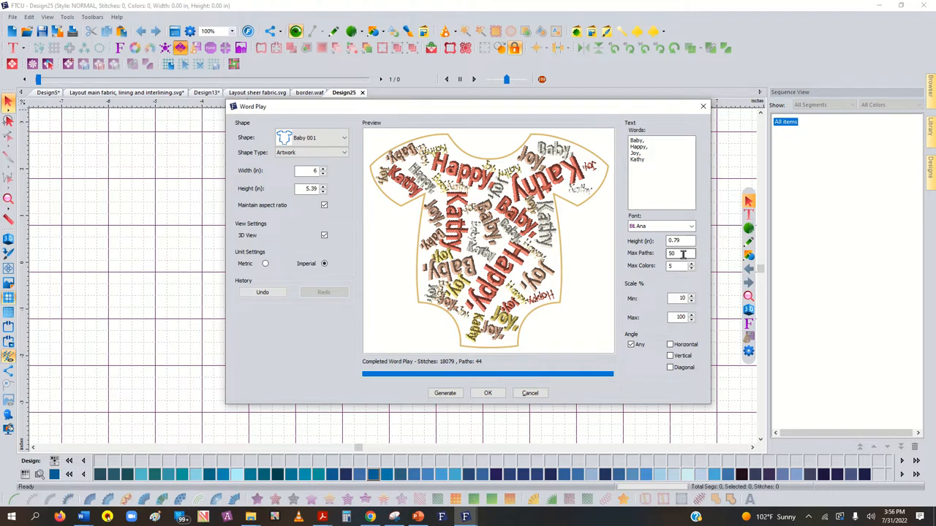
text(20)
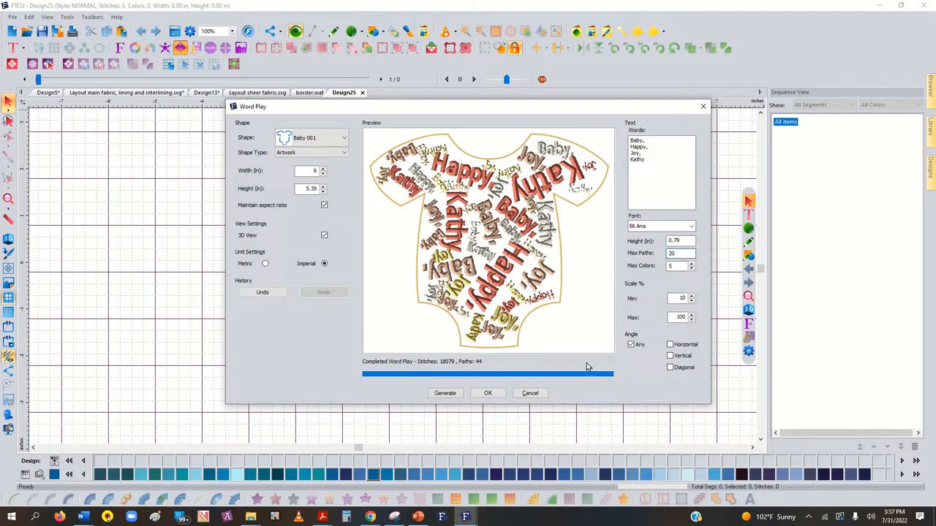
- Regenerate 20-path layouts until one is kept, leaving the shape type as artwork
click(444, 393)
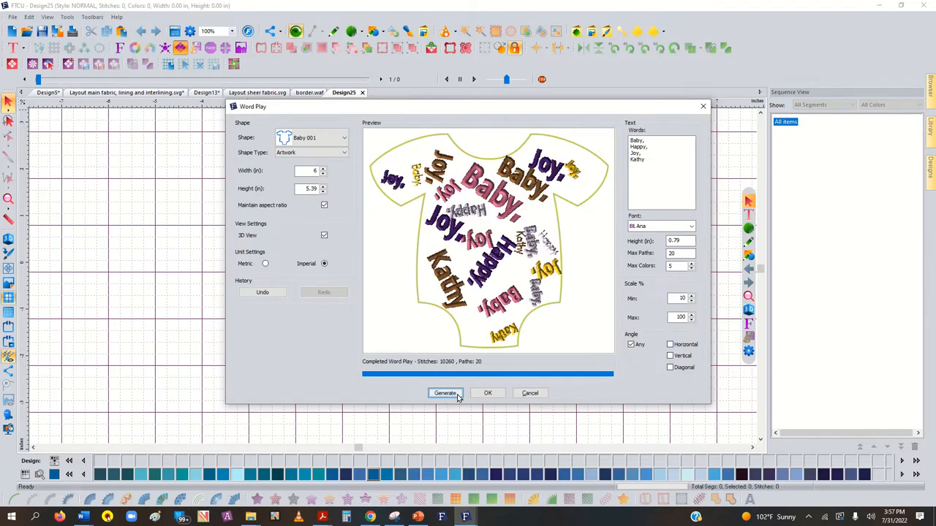
click(445, 393)
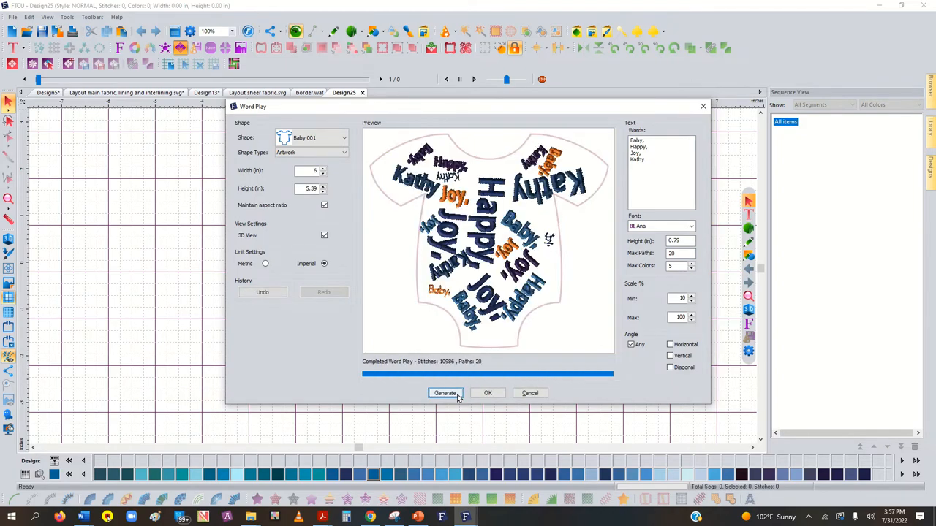
click(445, 393)
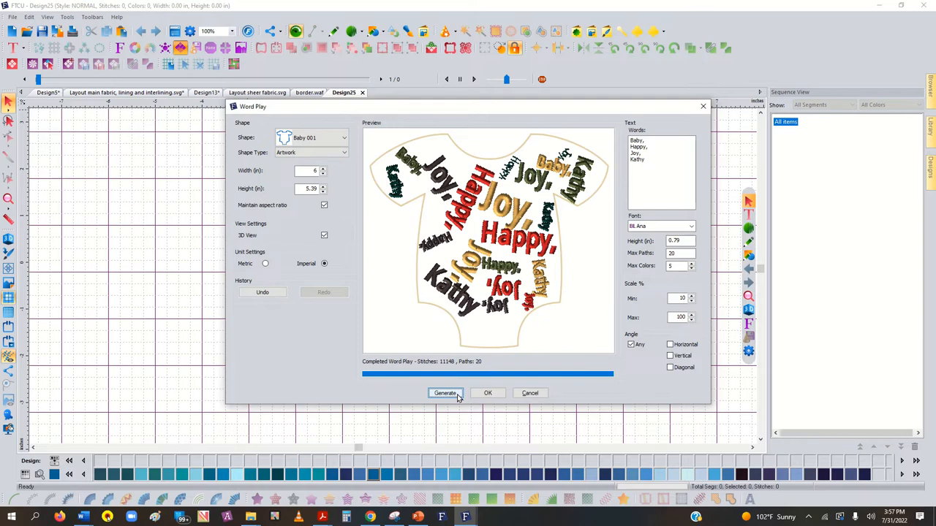
click(445, 393)
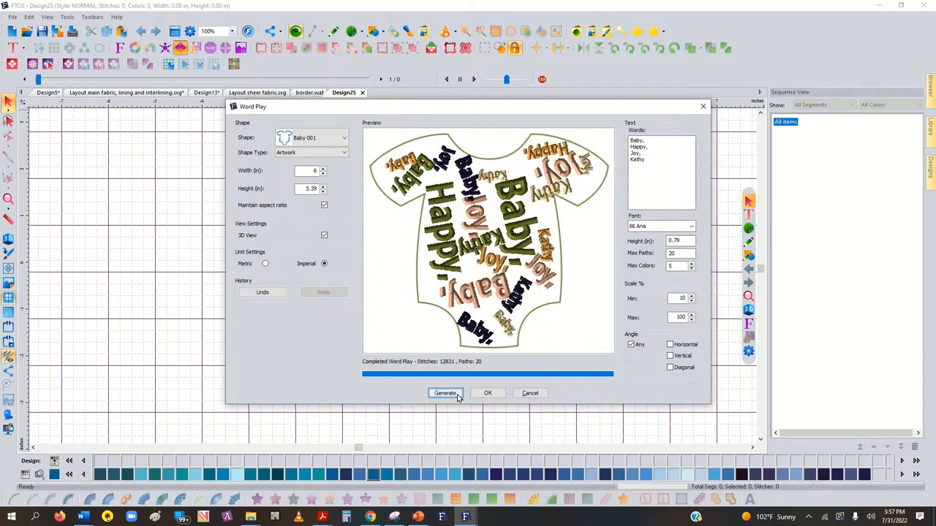
click(445, 393)
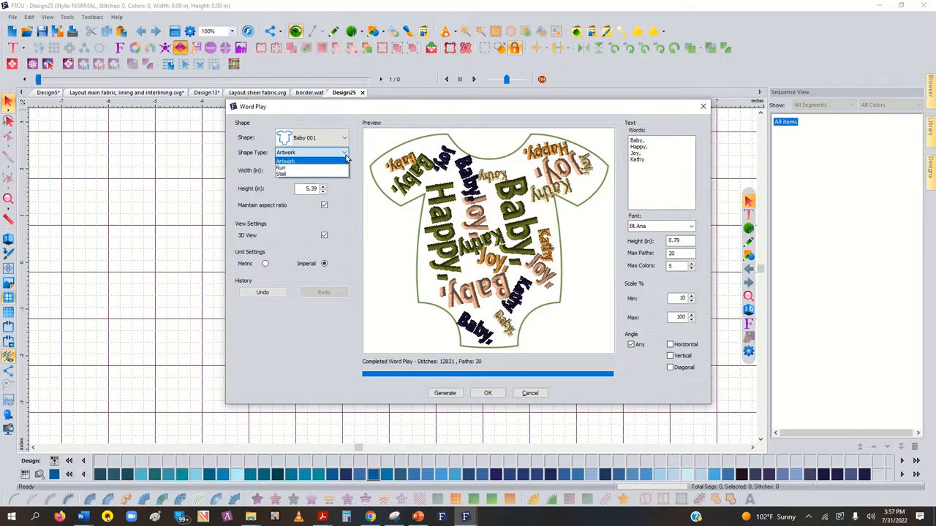
click(285, 161)
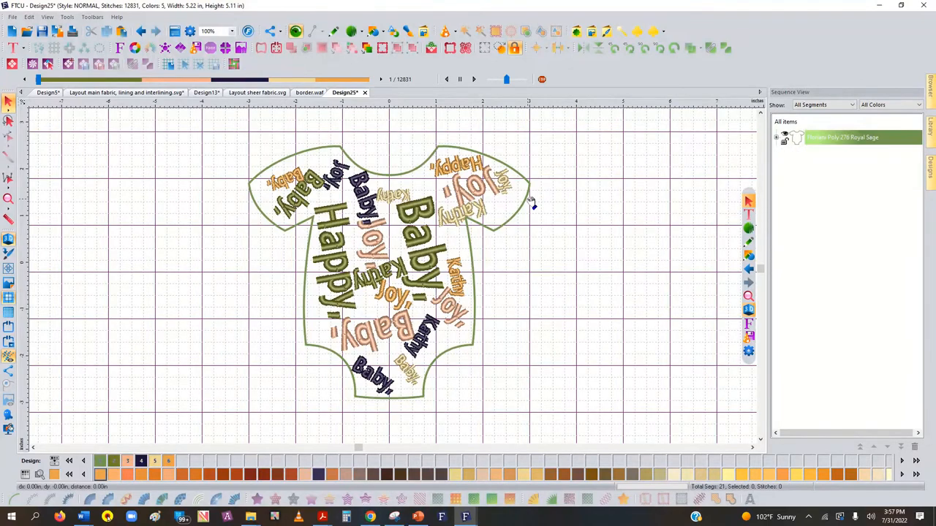
- Select the whole onesie design on the canvas
click(461, 212)
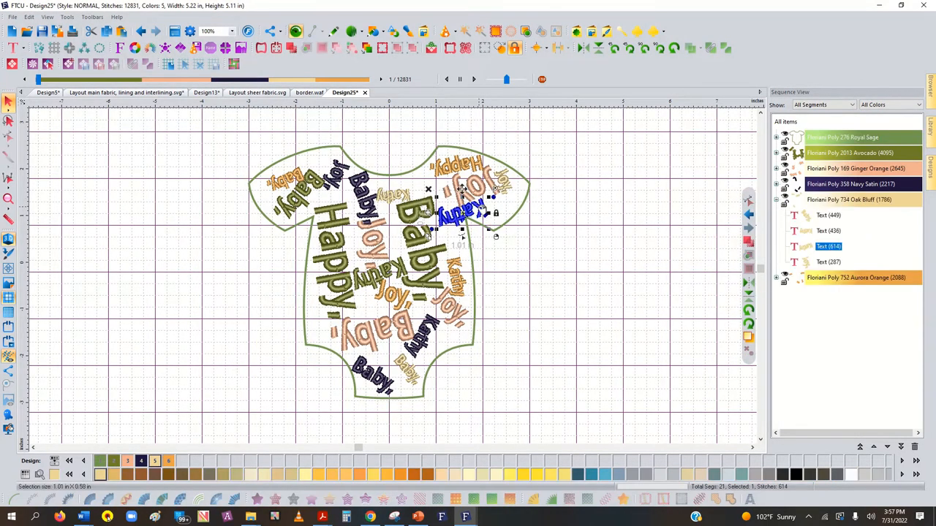
drag(460, 212, 483, 208)
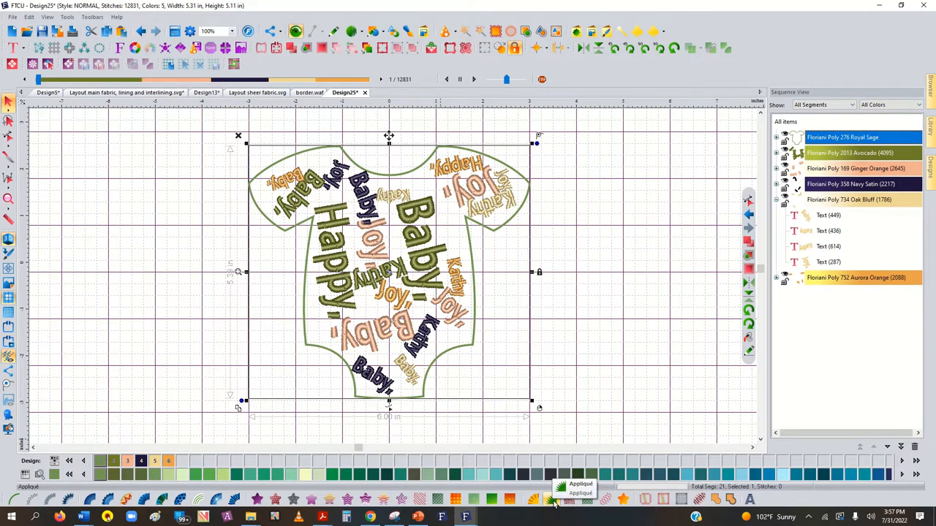
- Turn the onesie outline into a satin appliqué border, raising the design to 16,210 stitches
click(552, 499)
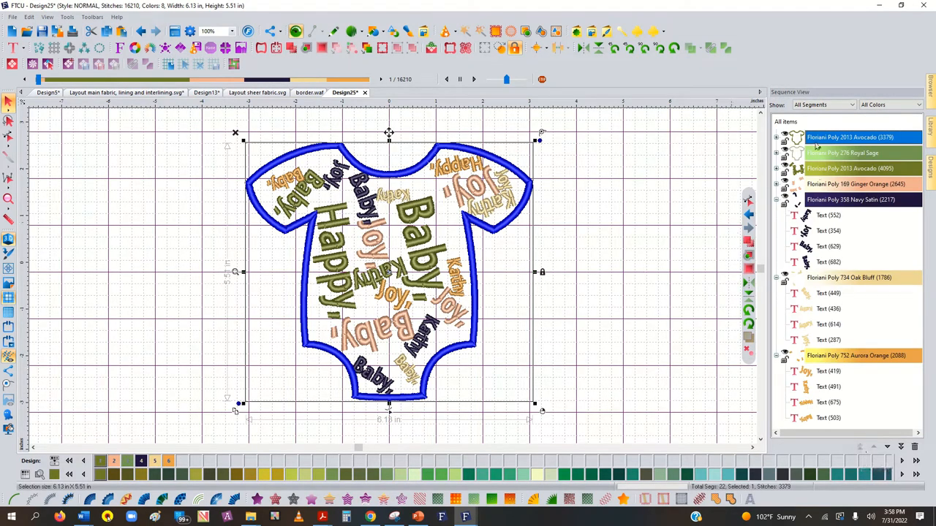
click(842, 152)
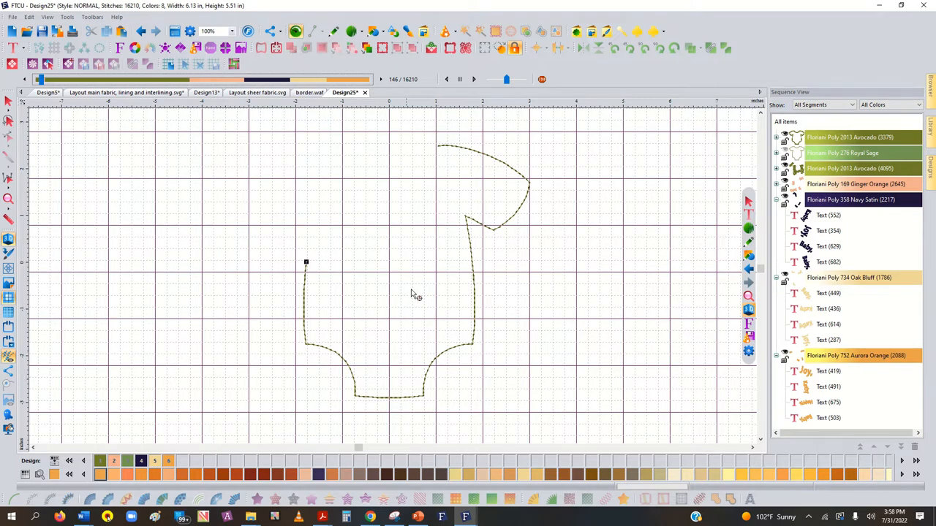
mouse_move(415, 269)
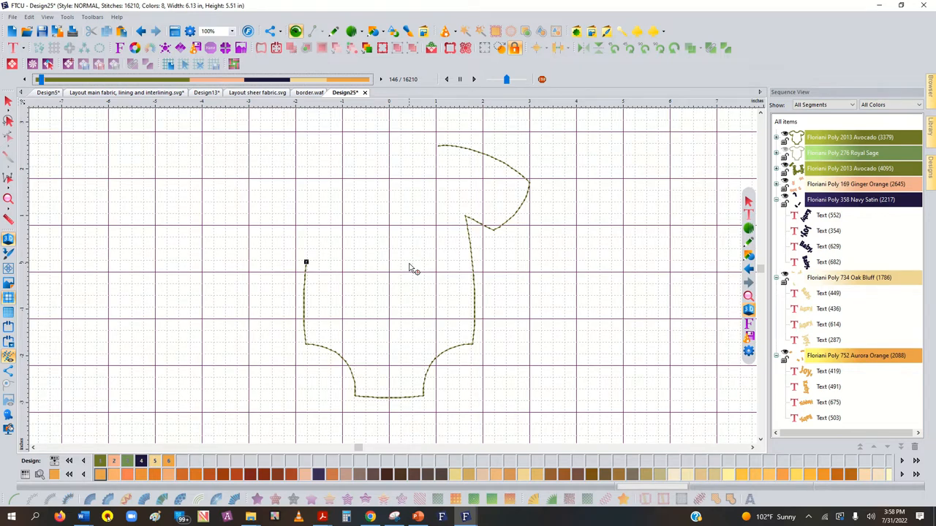
mouse_move(475, 265)
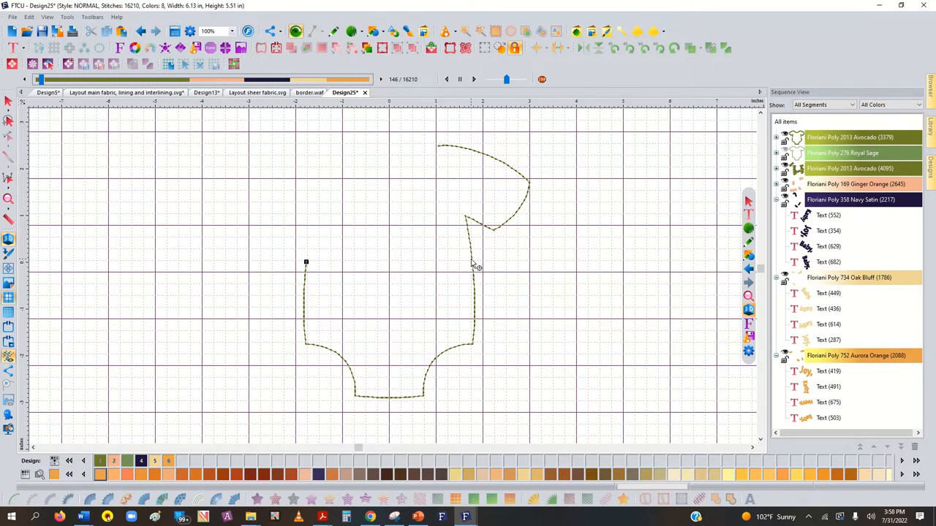
mouse_move(479, 95)
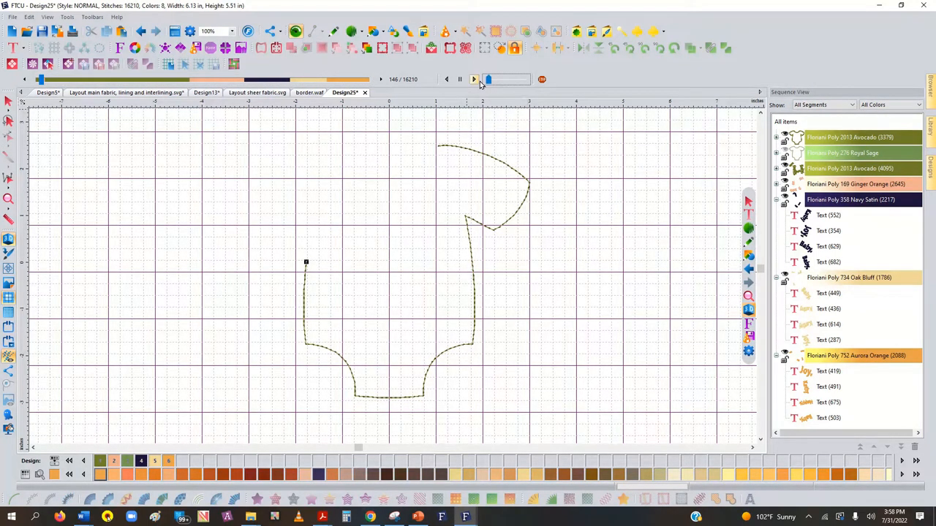
- Run the stitch-out simulation through all 16,210 stitches of the bordered design
click(475, 80)
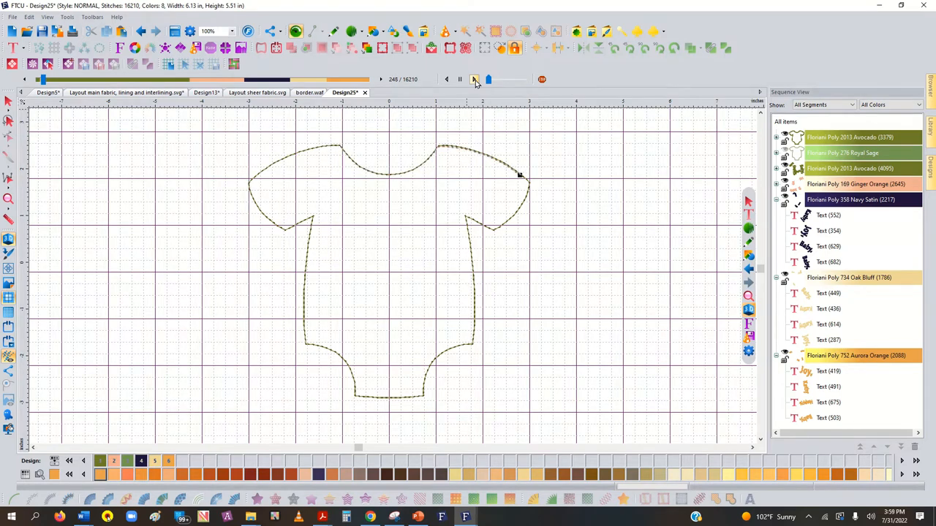
click(474, 79)
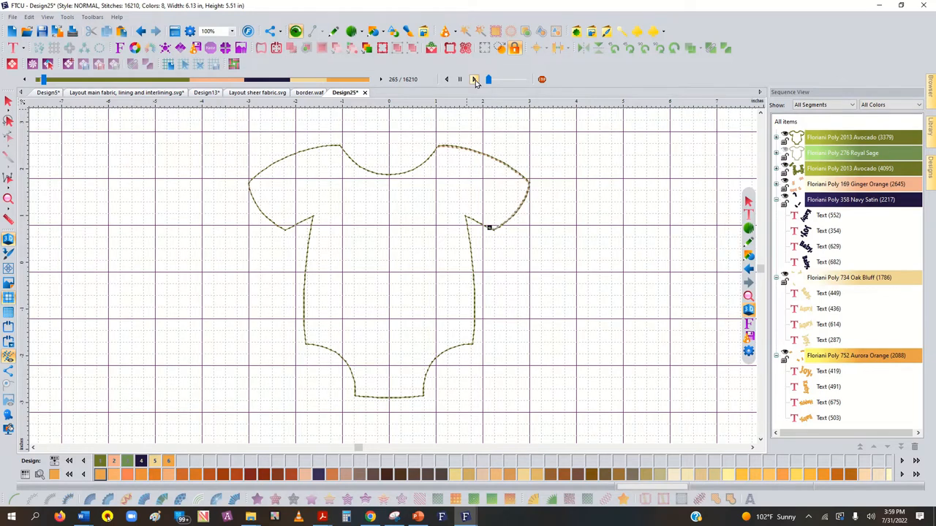
click(474, 79)
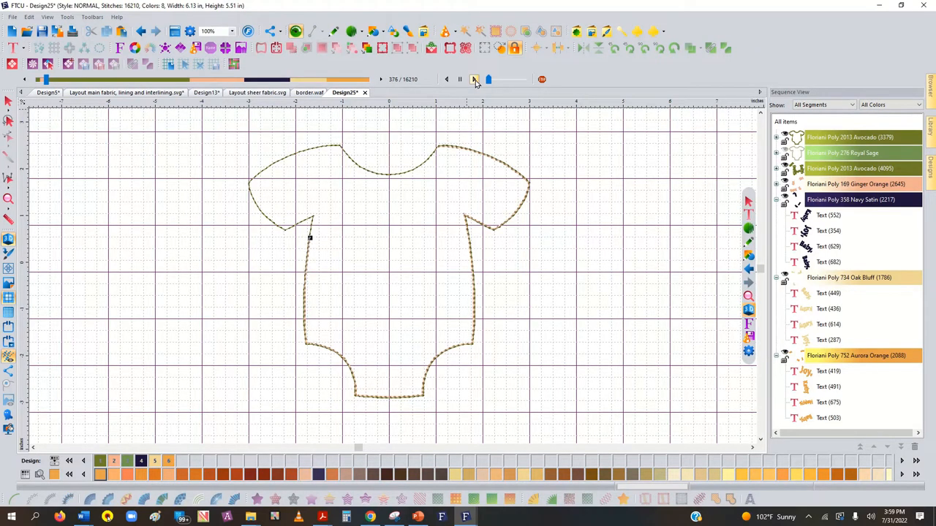
click(474, 79)
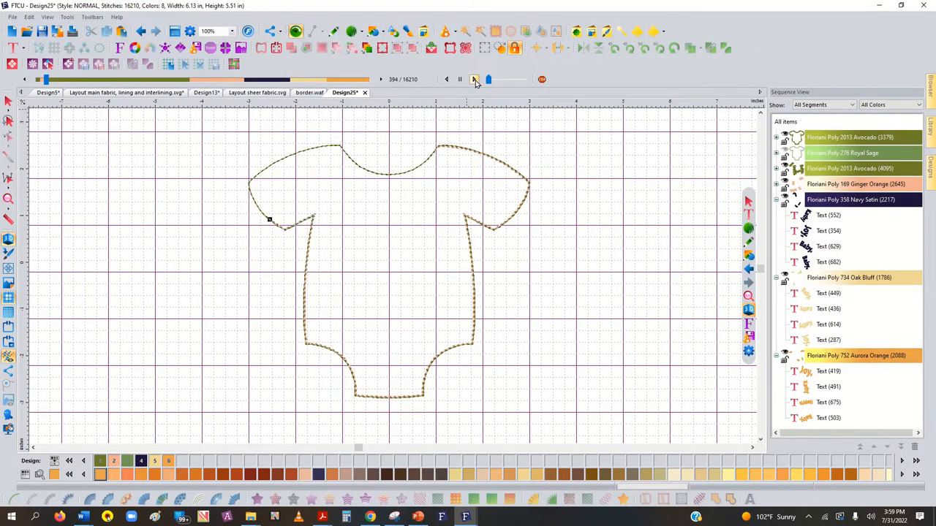
click(475, 79)
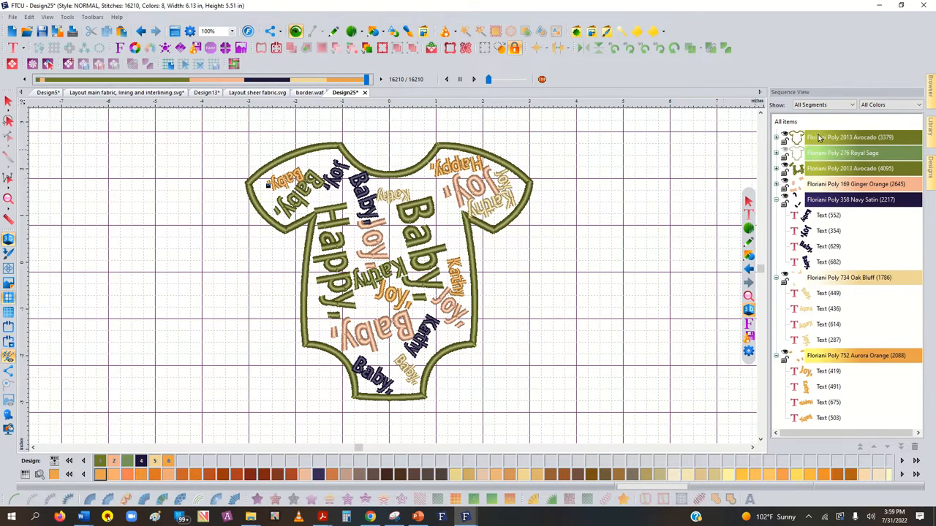
- Set the onesie appliqué border width to 4.0 mm
click(850, 137)
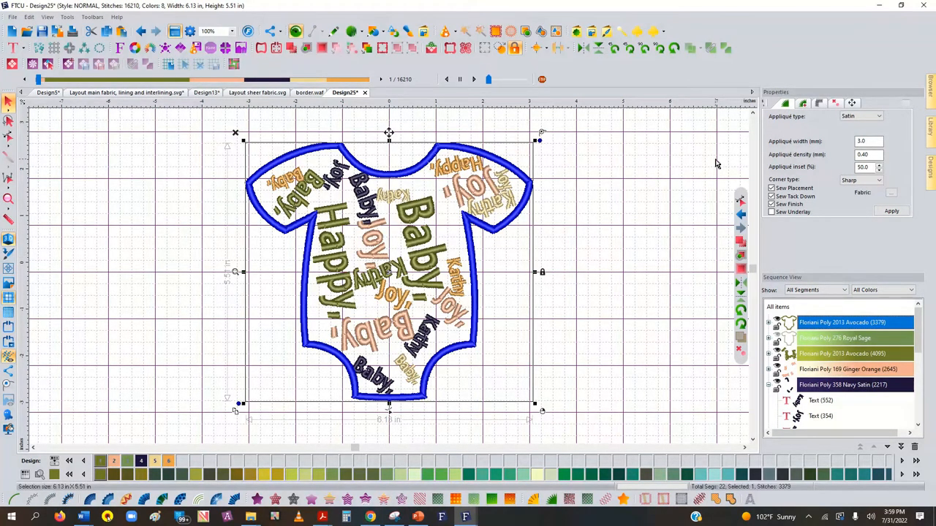
mouse_move(669, 189)
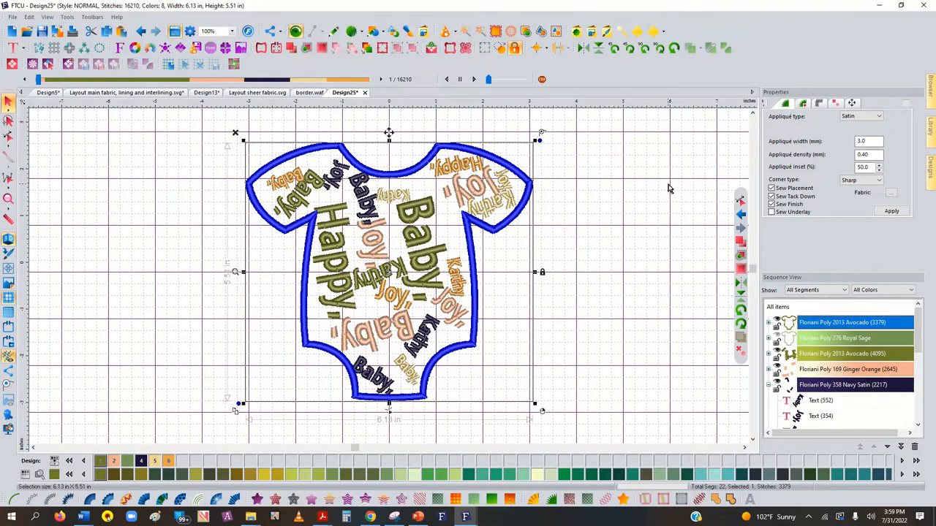
click(868, 141)
text(4)
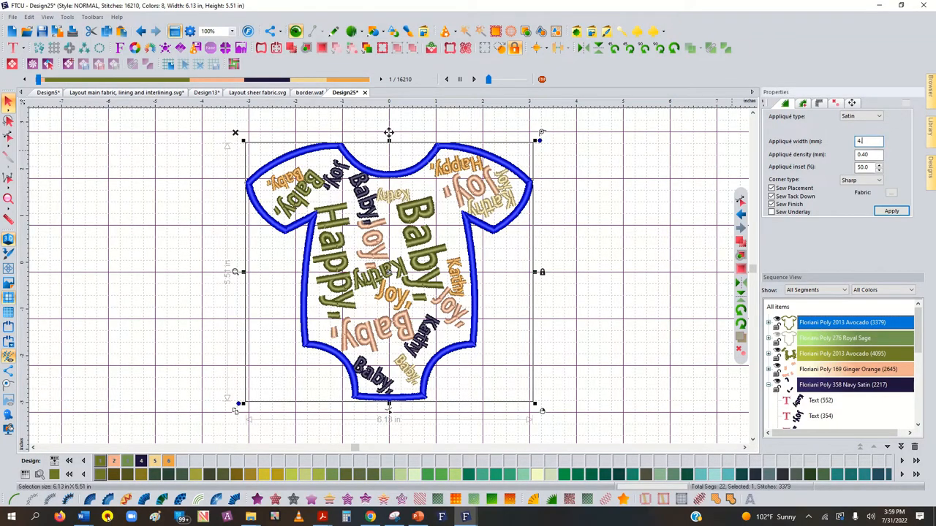
click(890, 210)
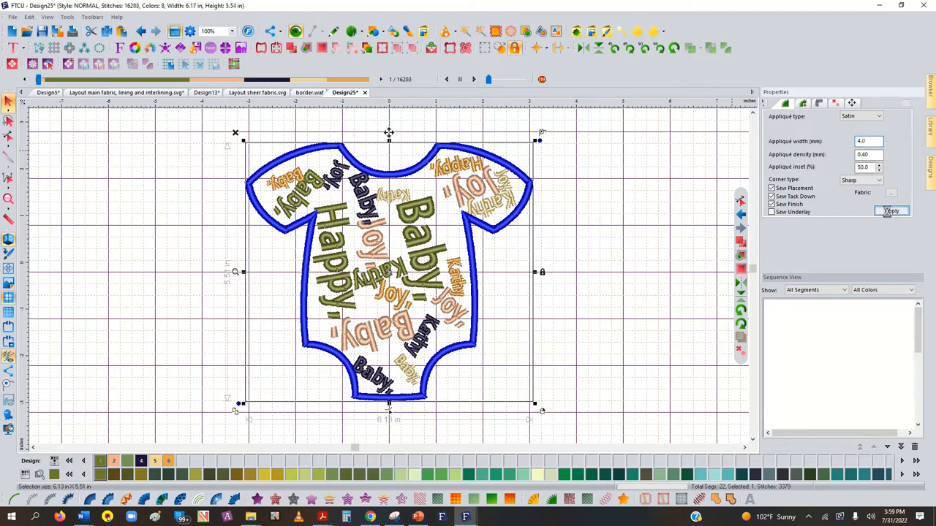
click(891, 210)
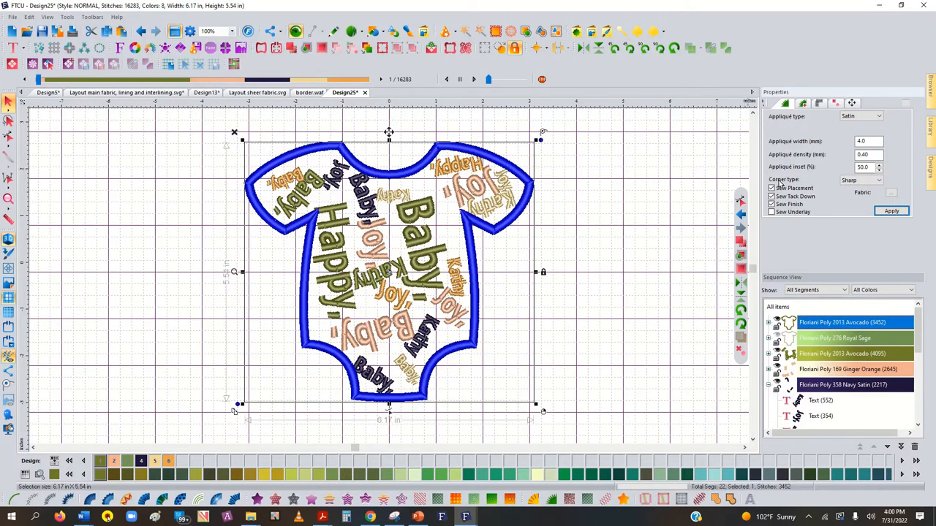
- Try rounded corners on the border, then settle on bevelled corners
click(878, 180)
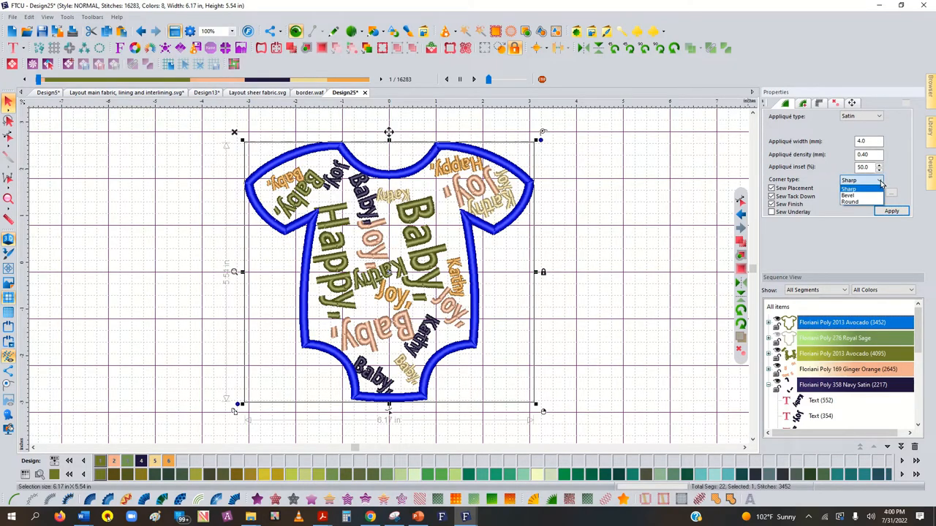
click(850, 201)
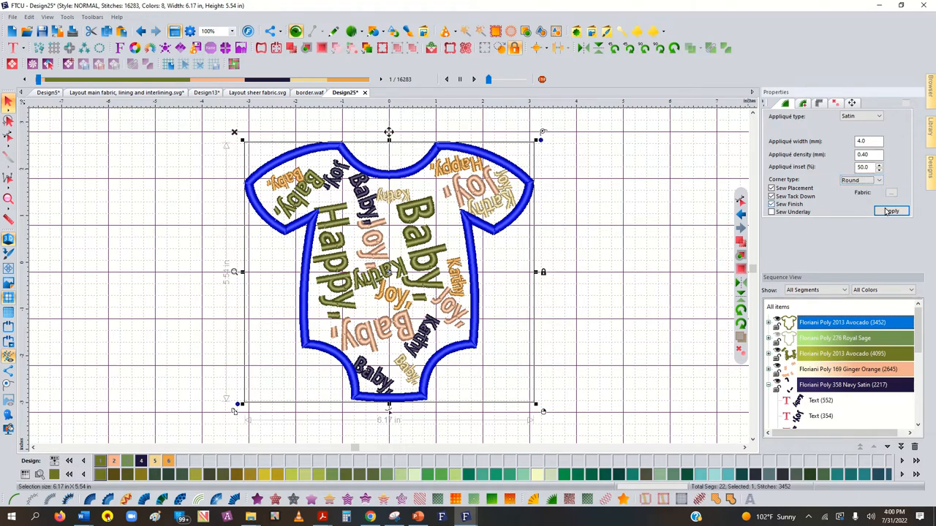
click(891, 212)
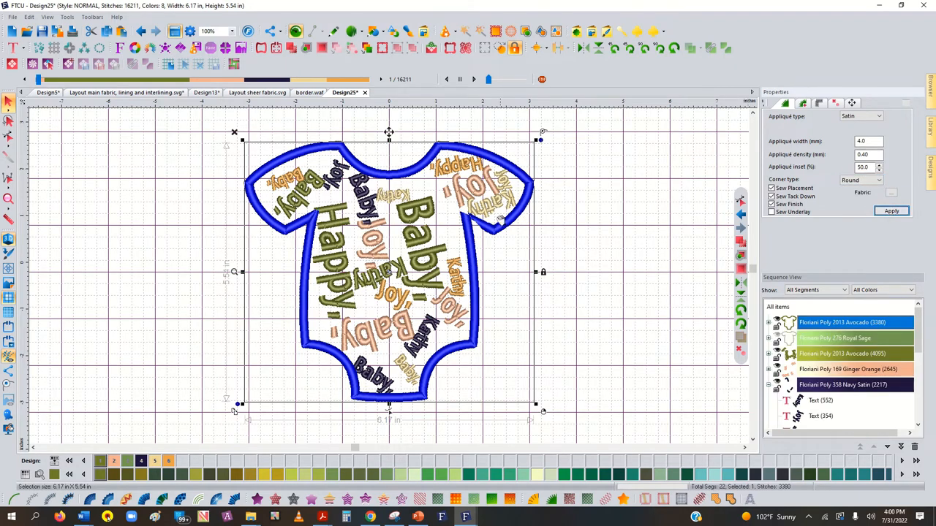
mouse_move(718, 184)
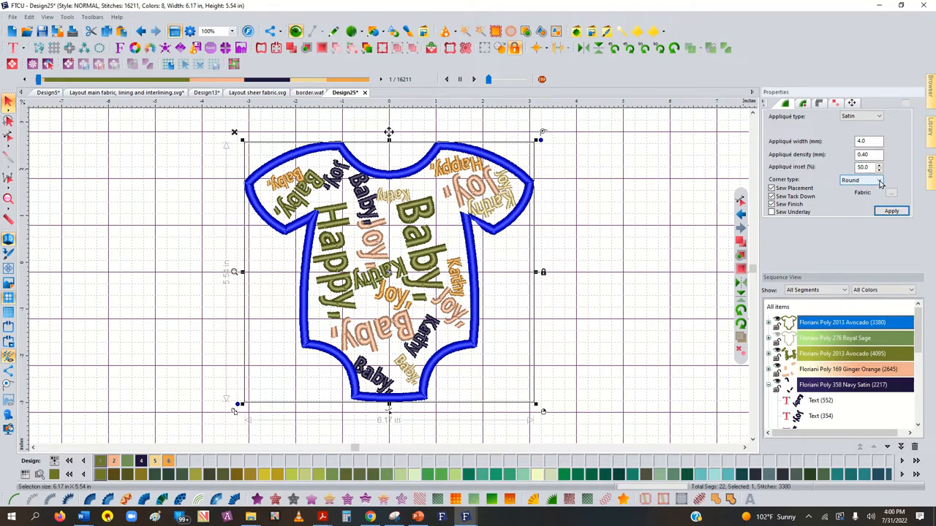
click(879, 180)
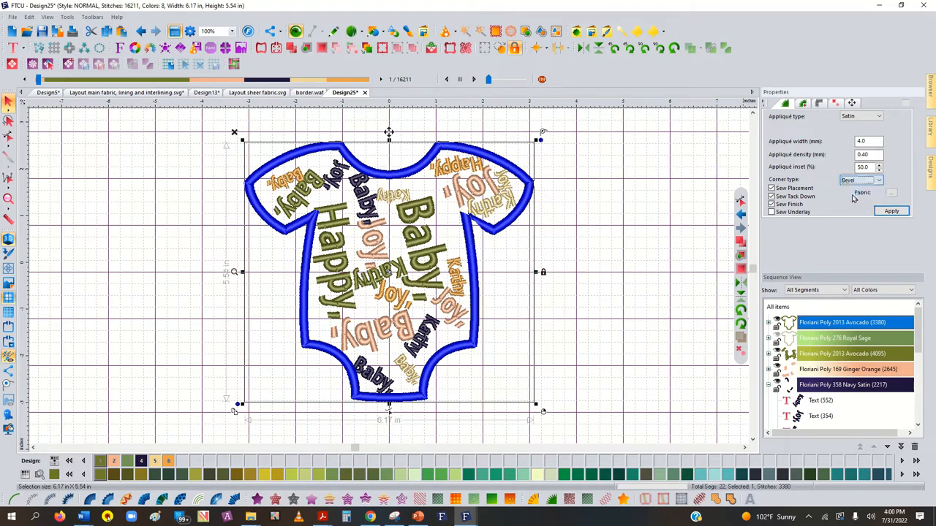
click(891, 212)
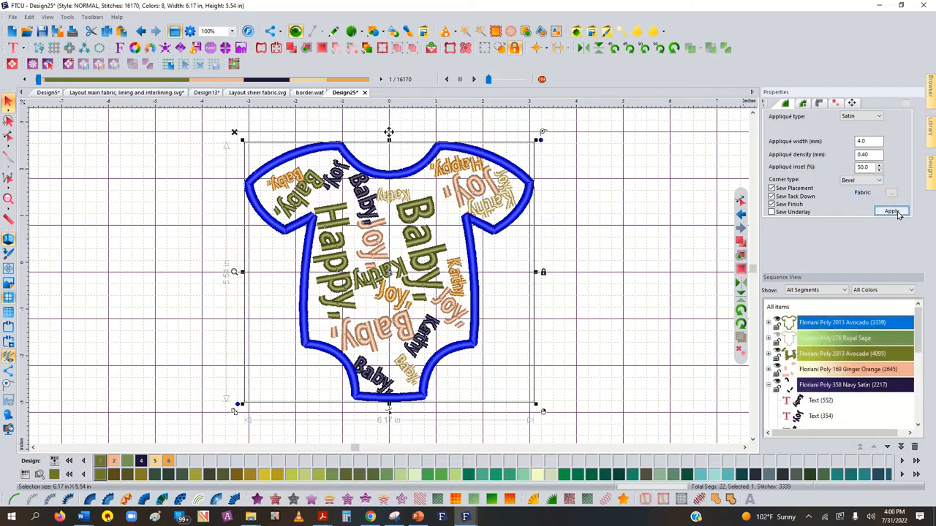
click(890, 211)
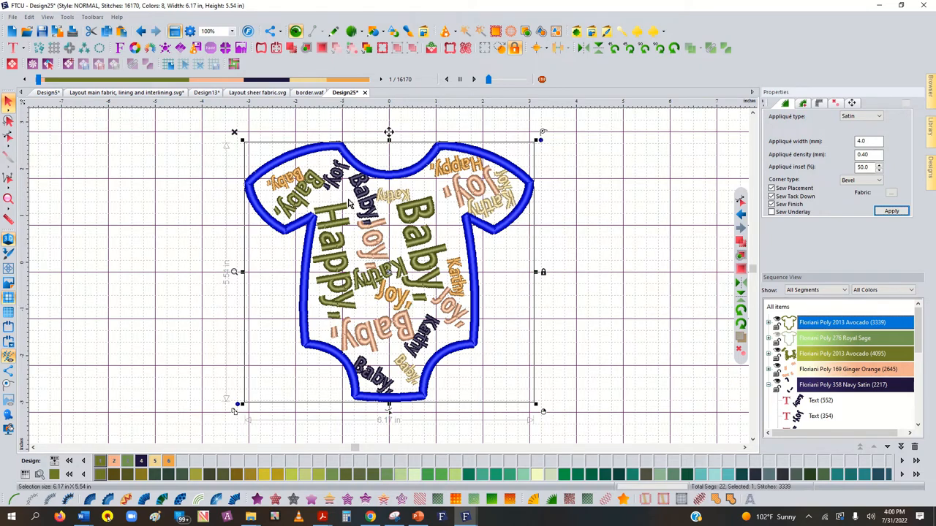
mouse_move(425, 286)
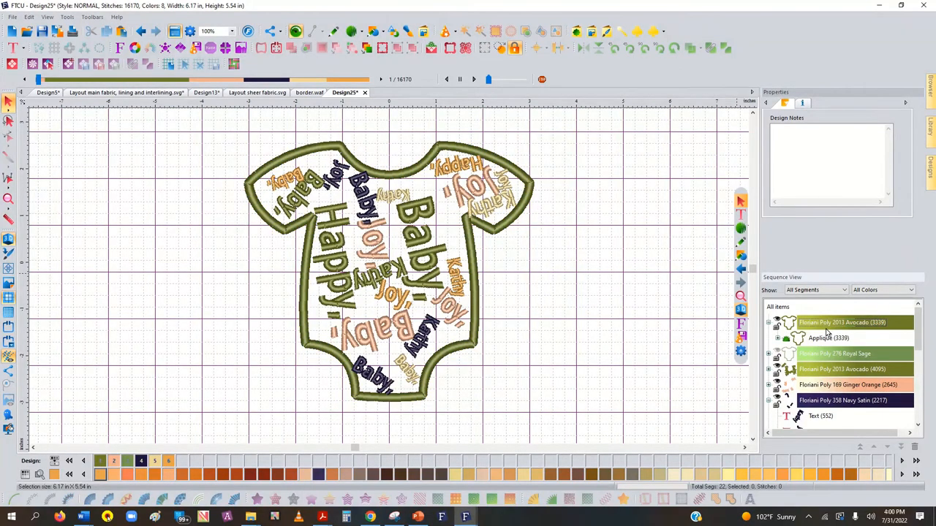
- Break the Appliqué item into separate stitching parts so its satin border sequences last after the words
click(828, 337)
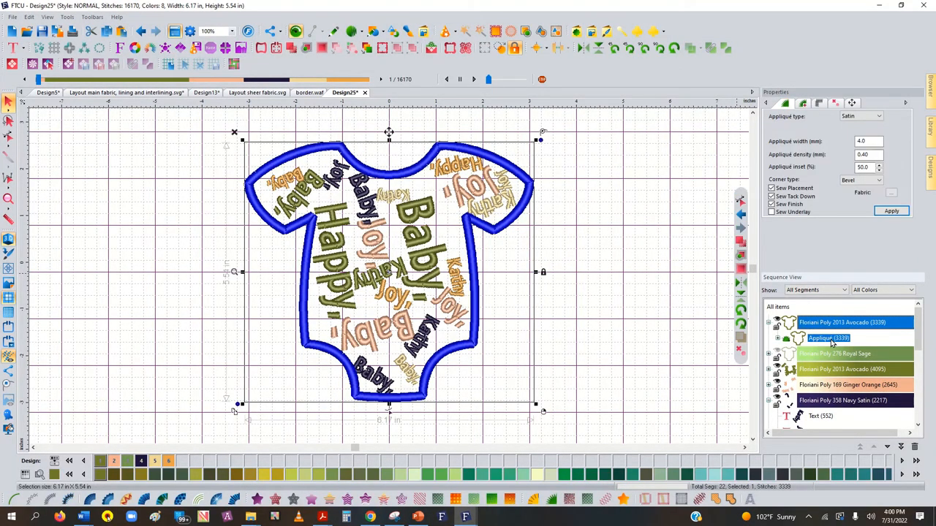
right_click(828, 338)
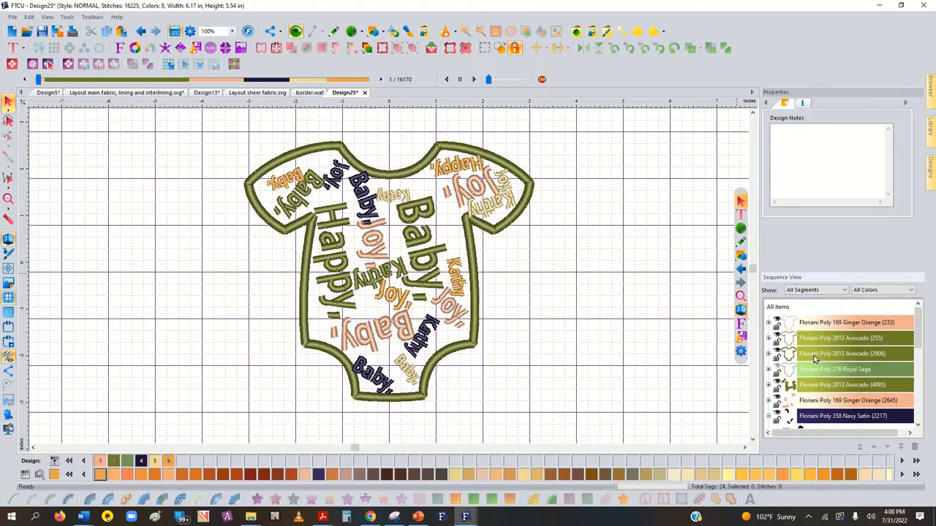
click(841, 354)
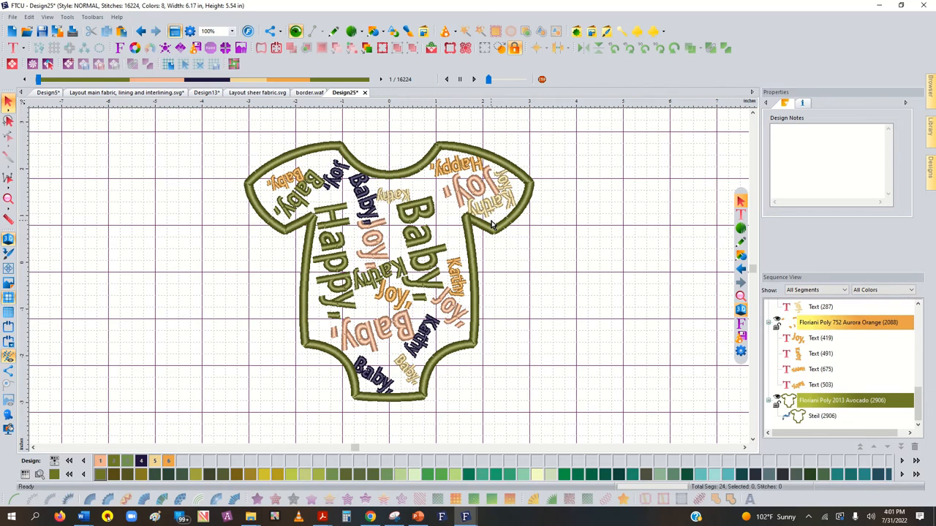
mouse_move(527, 221)
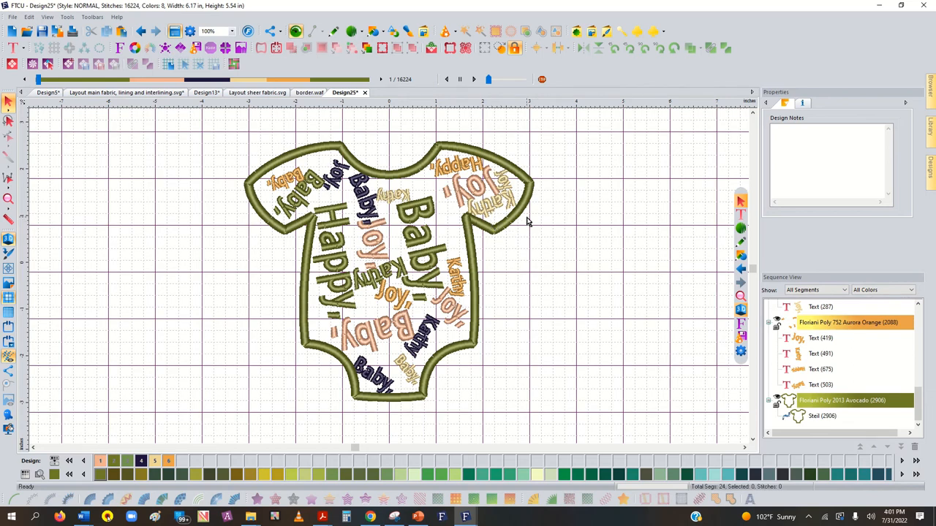
mouse_move(530, 216)
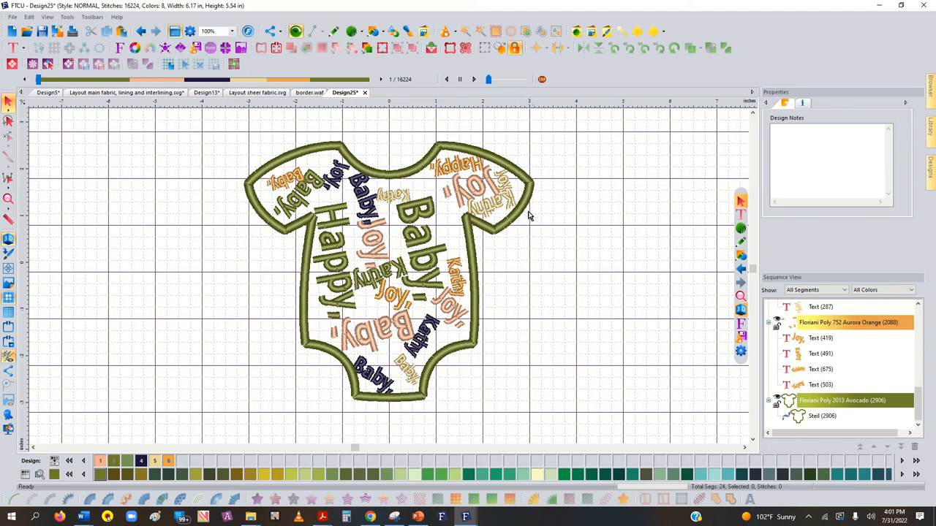
mouse_move(513, 238)
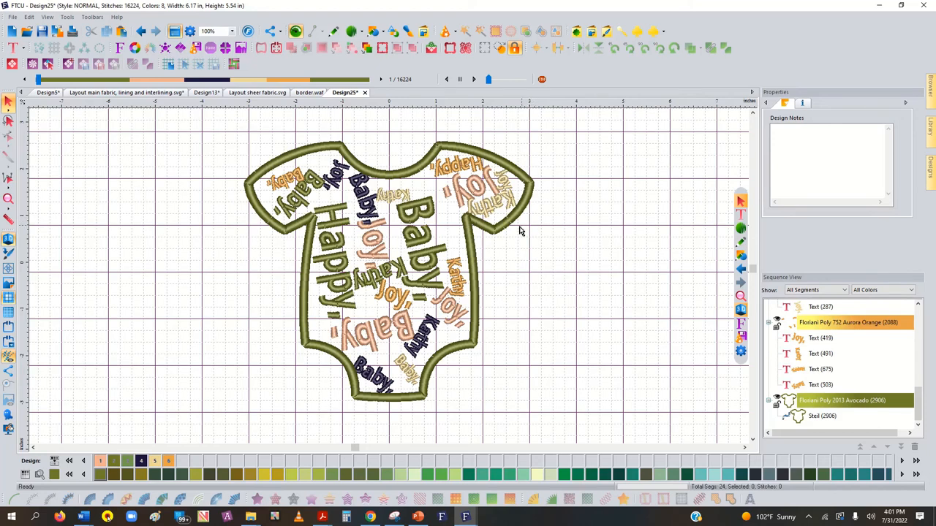
mouse_move(530, 205)
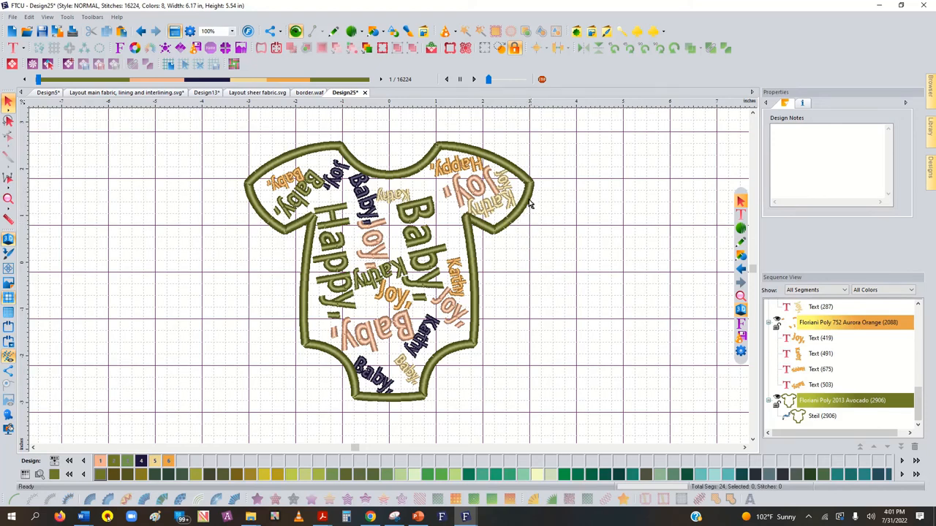
mouse_move(514, 231)
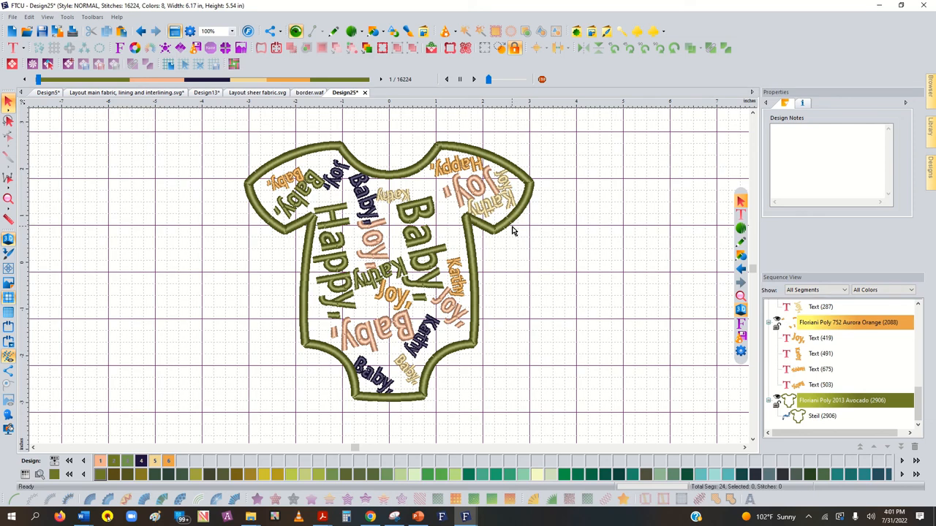
mouse_move(478, 7)
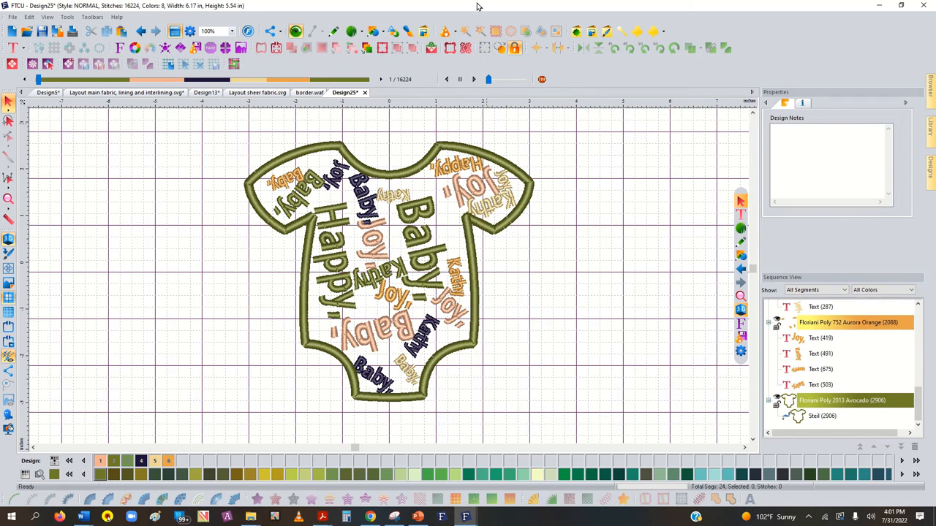